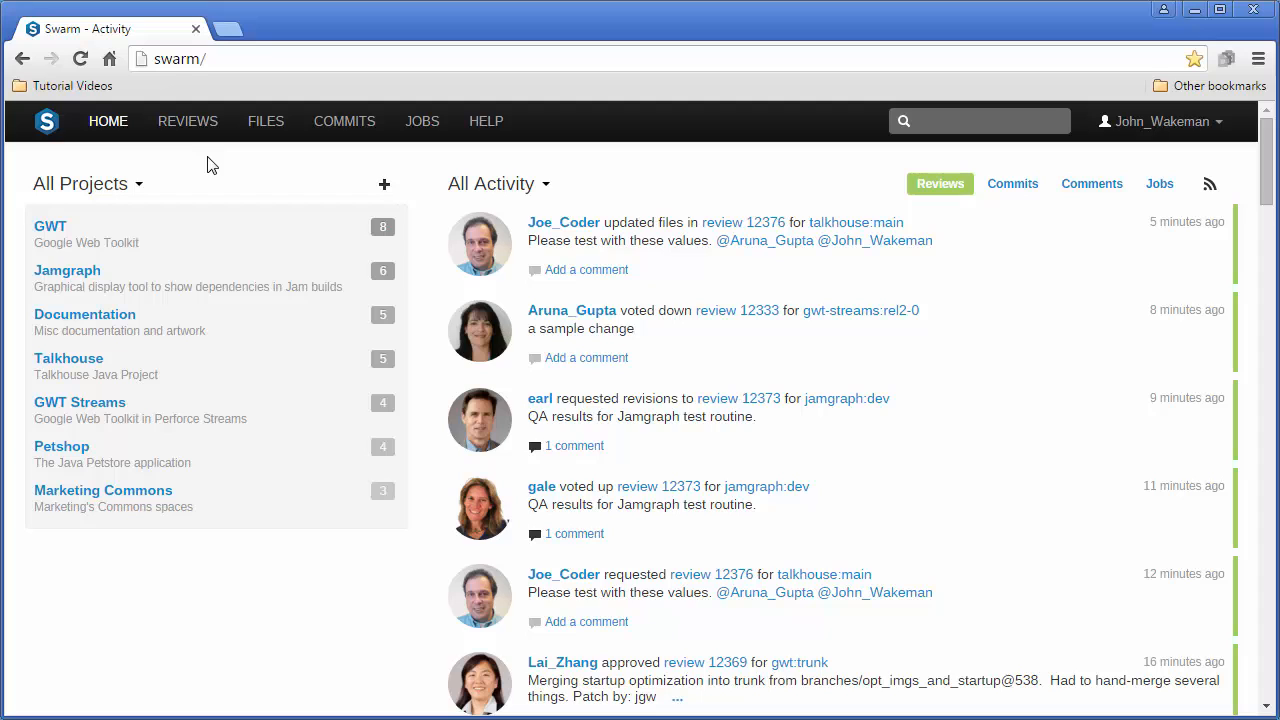
Go to the Reviews list showing opened and closed code reviews.
left_click(188, 122)
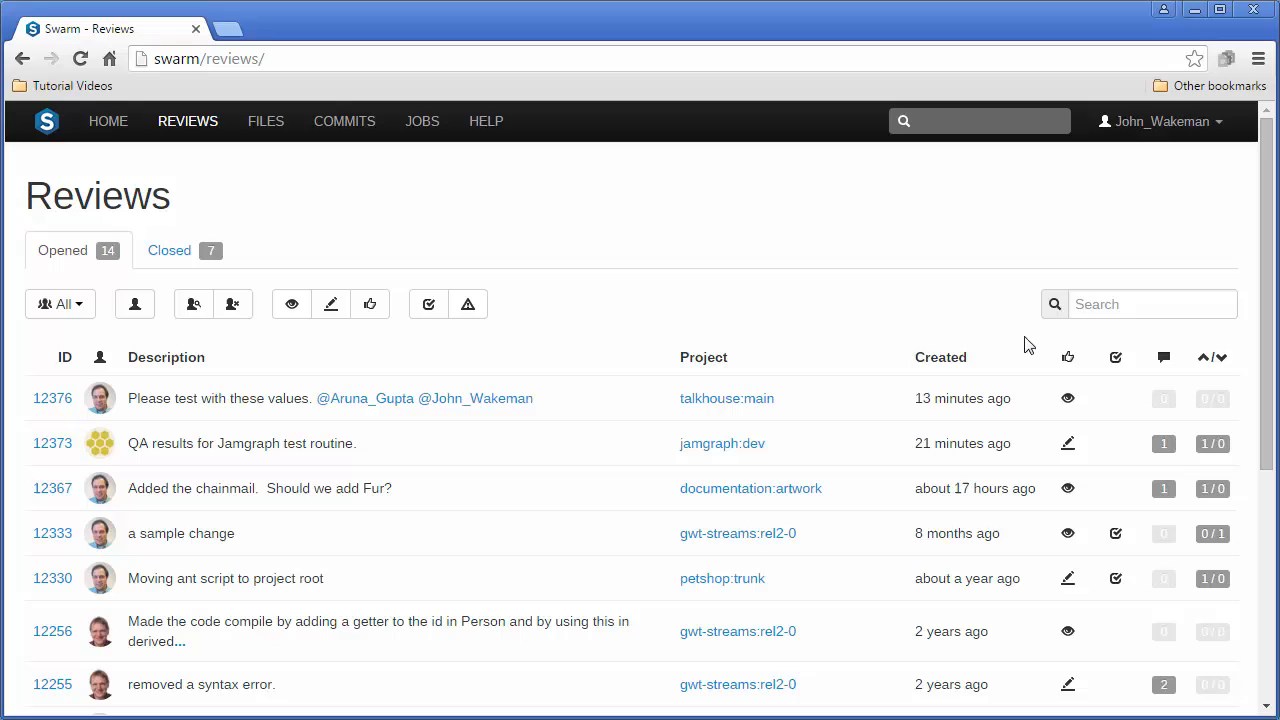
mouse_move(1068, 356)
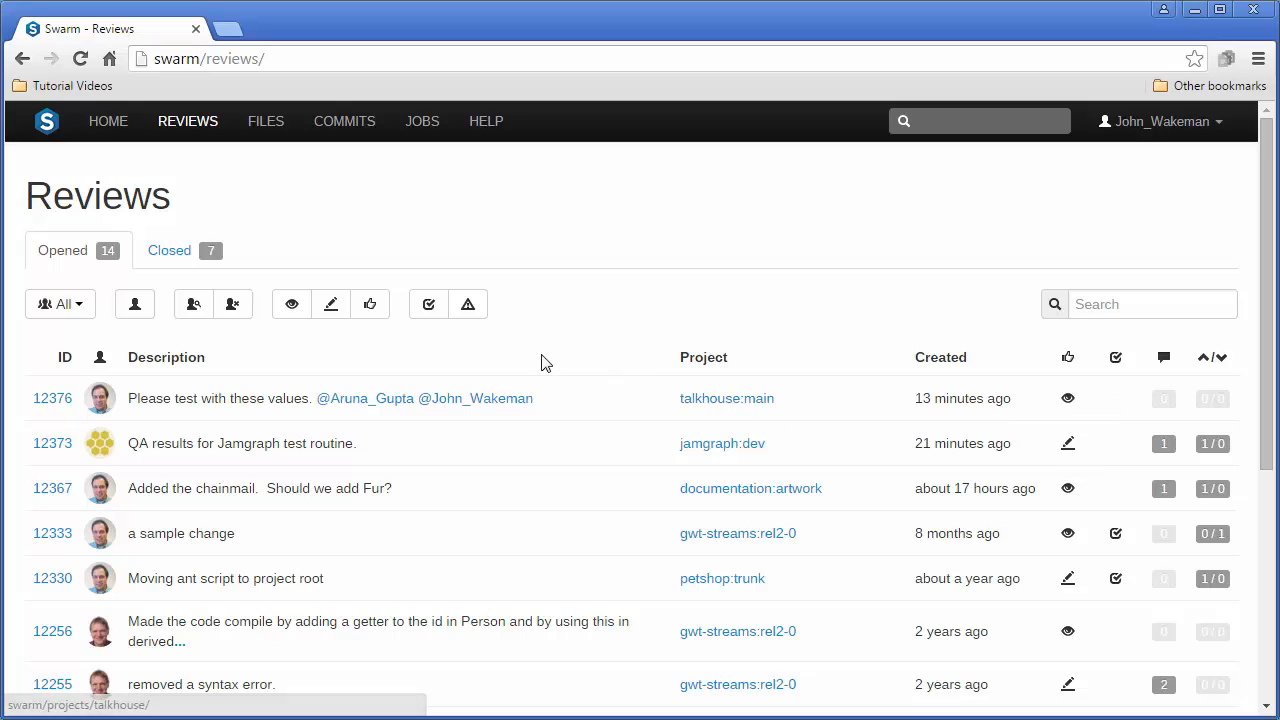
mouse_move(472, 332)
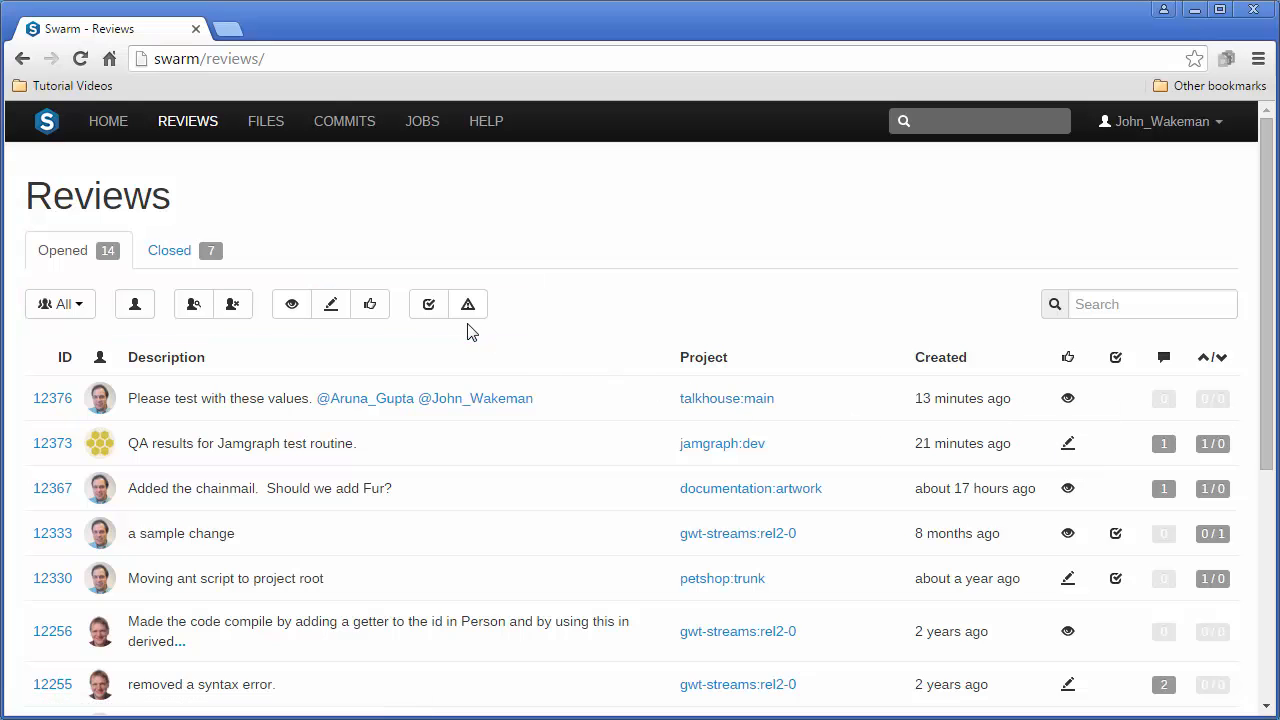
mouse_move(468, 304)
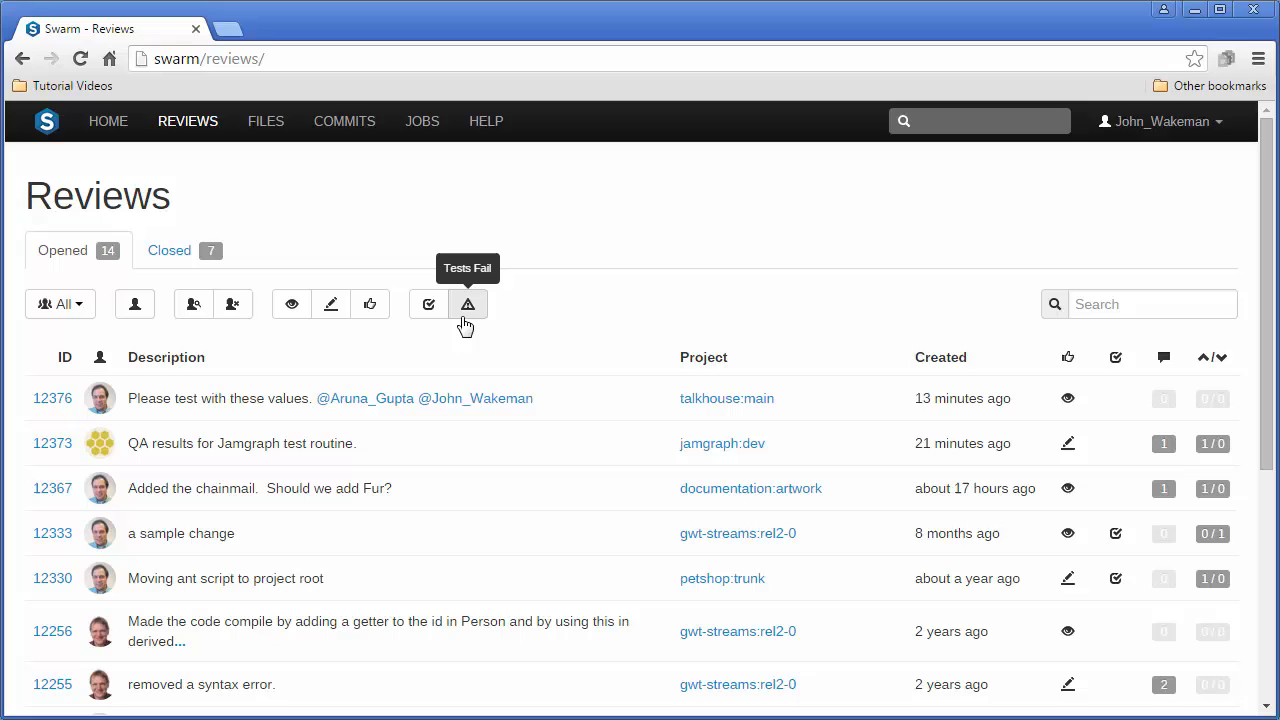
mouse_move(428, 304)
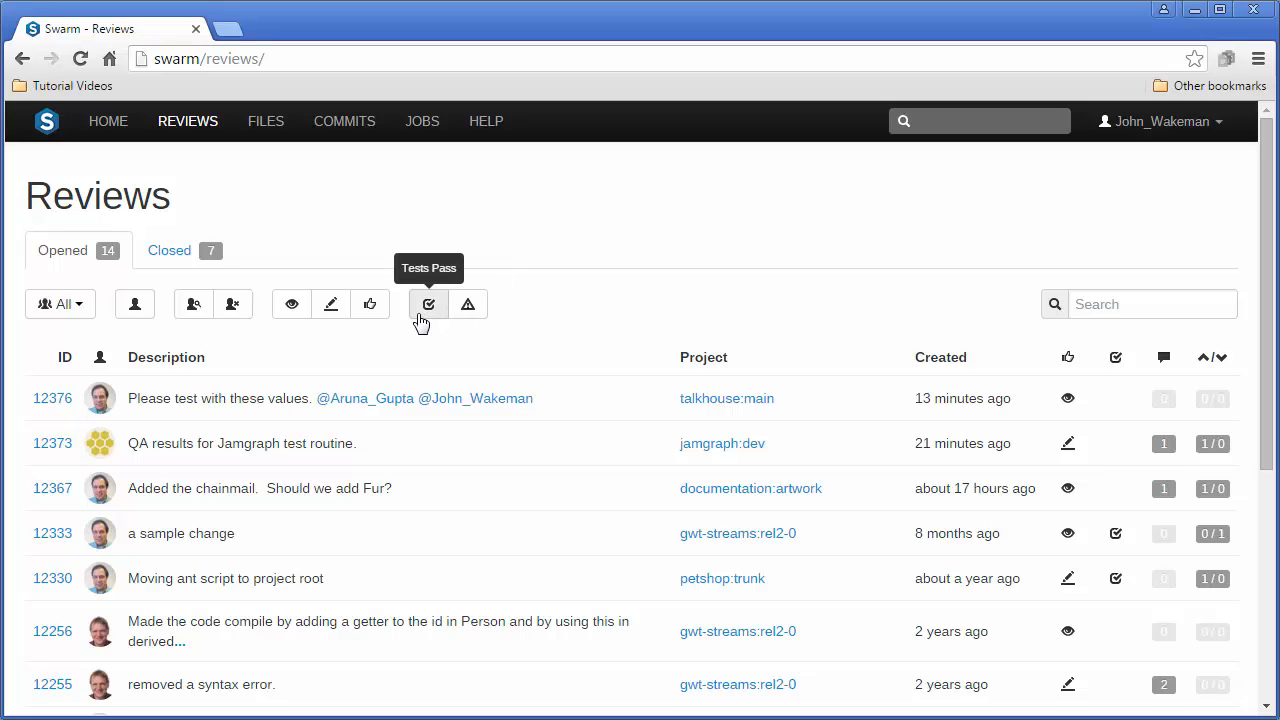
mouse_move(370, 304)
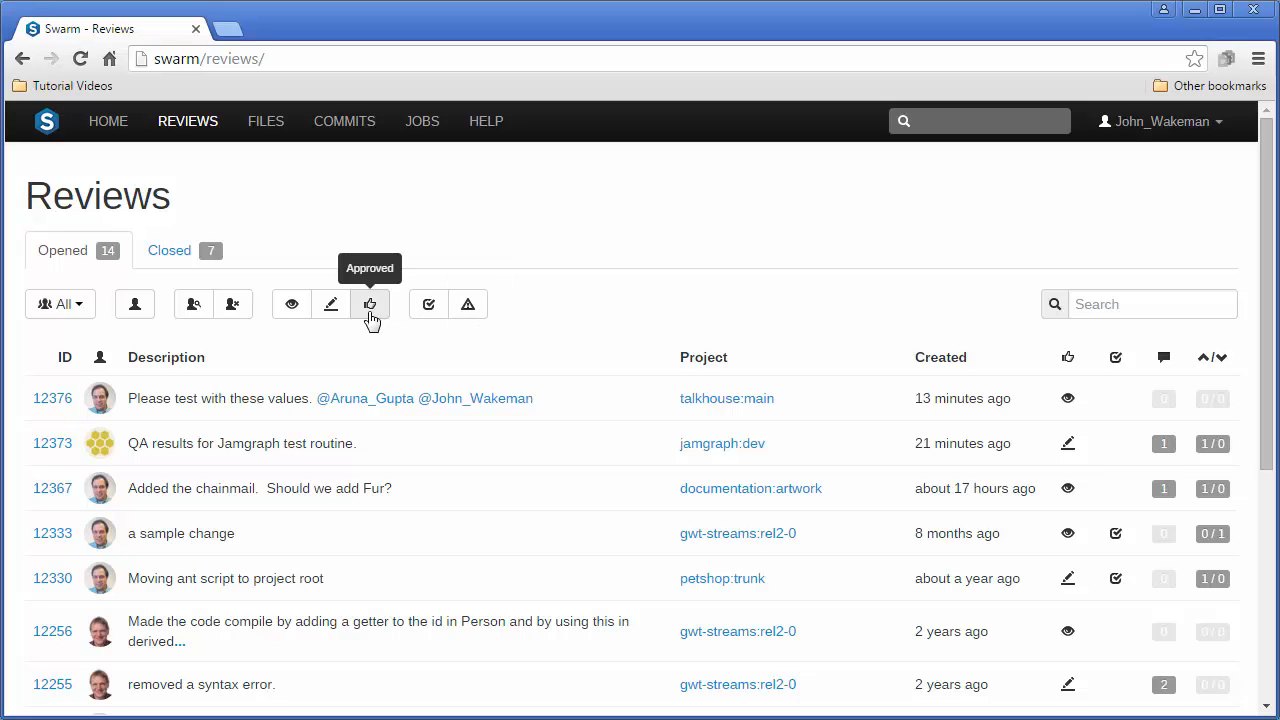
mouse_move(330, 304)
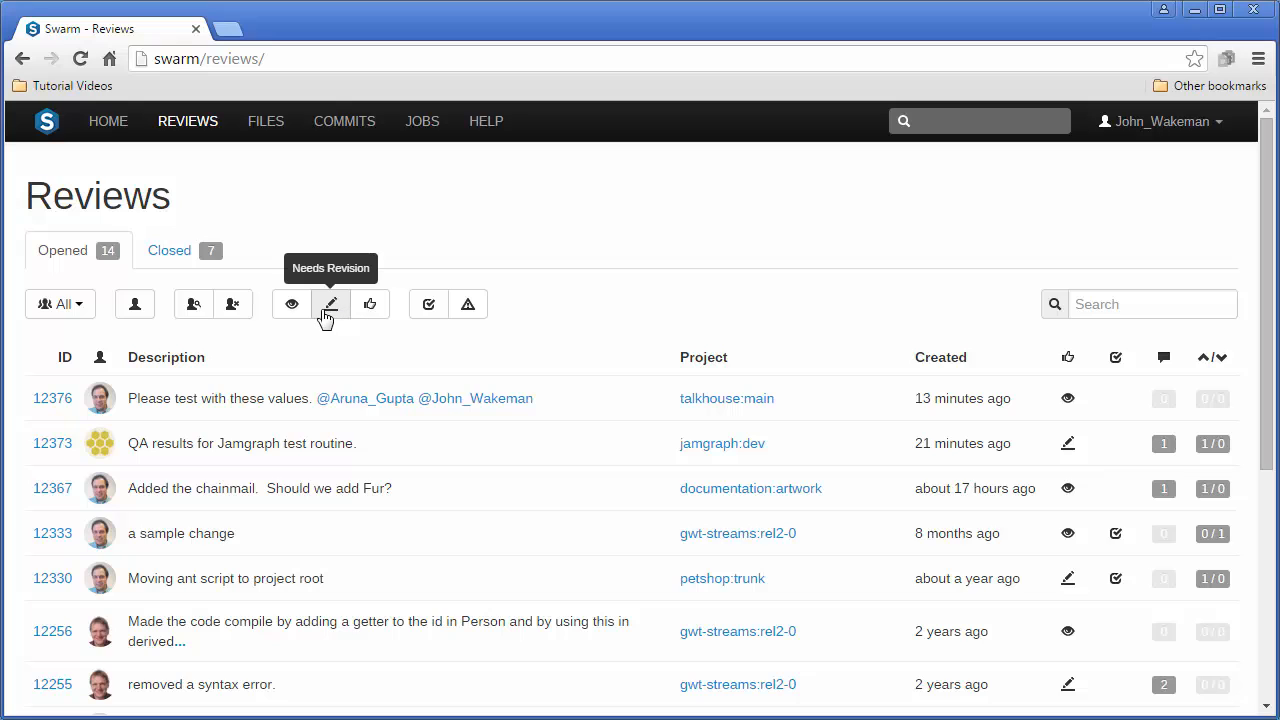
mouse_move(232, 304)
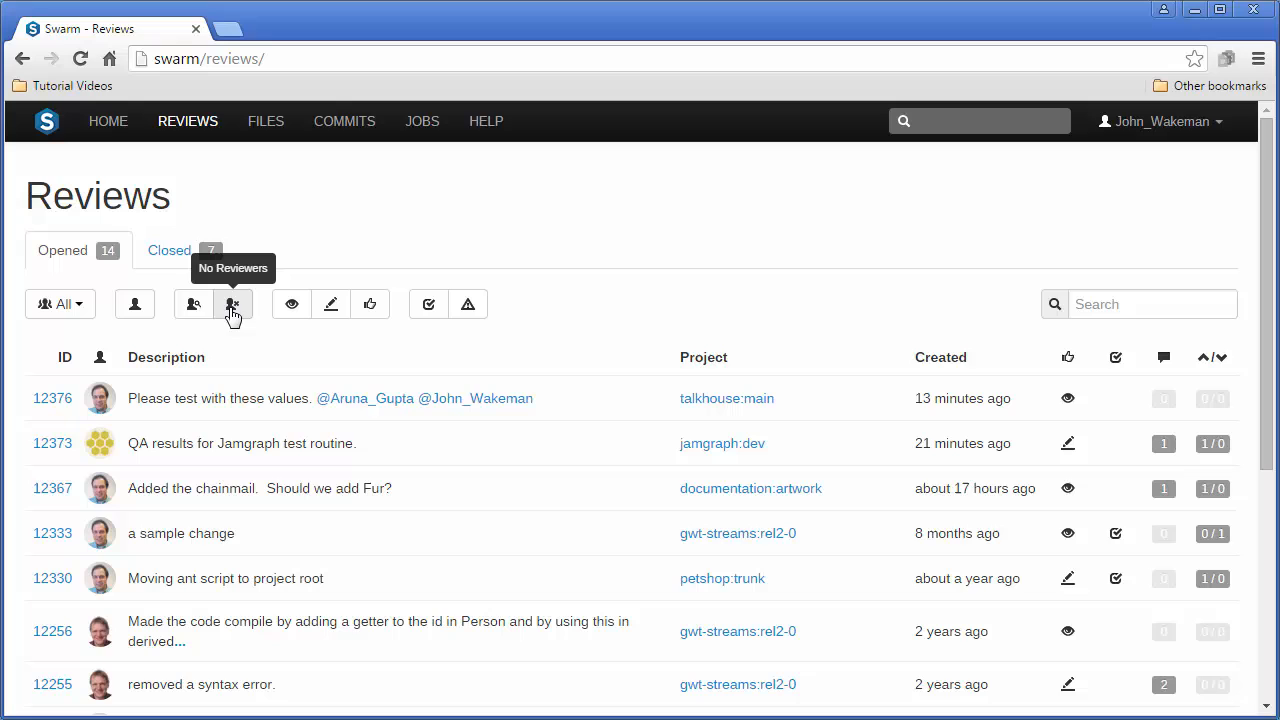
mouse_move(192, 304)
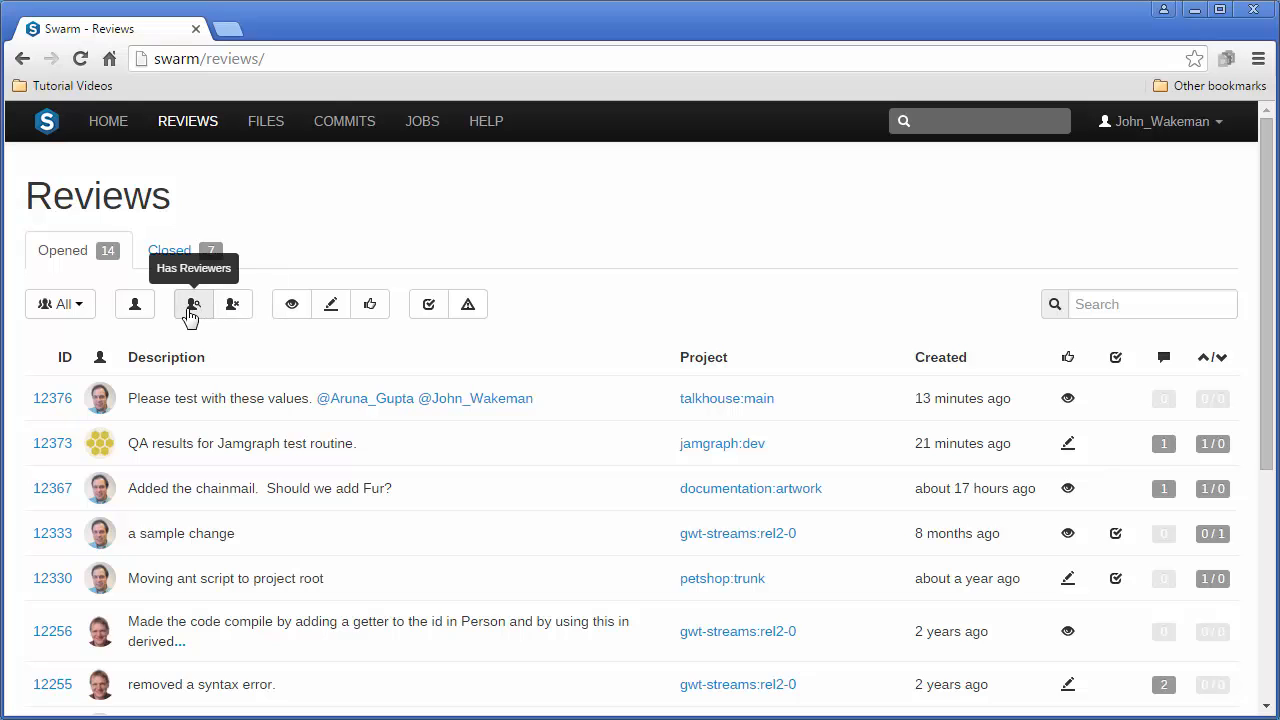
mouse_move(134, 304)
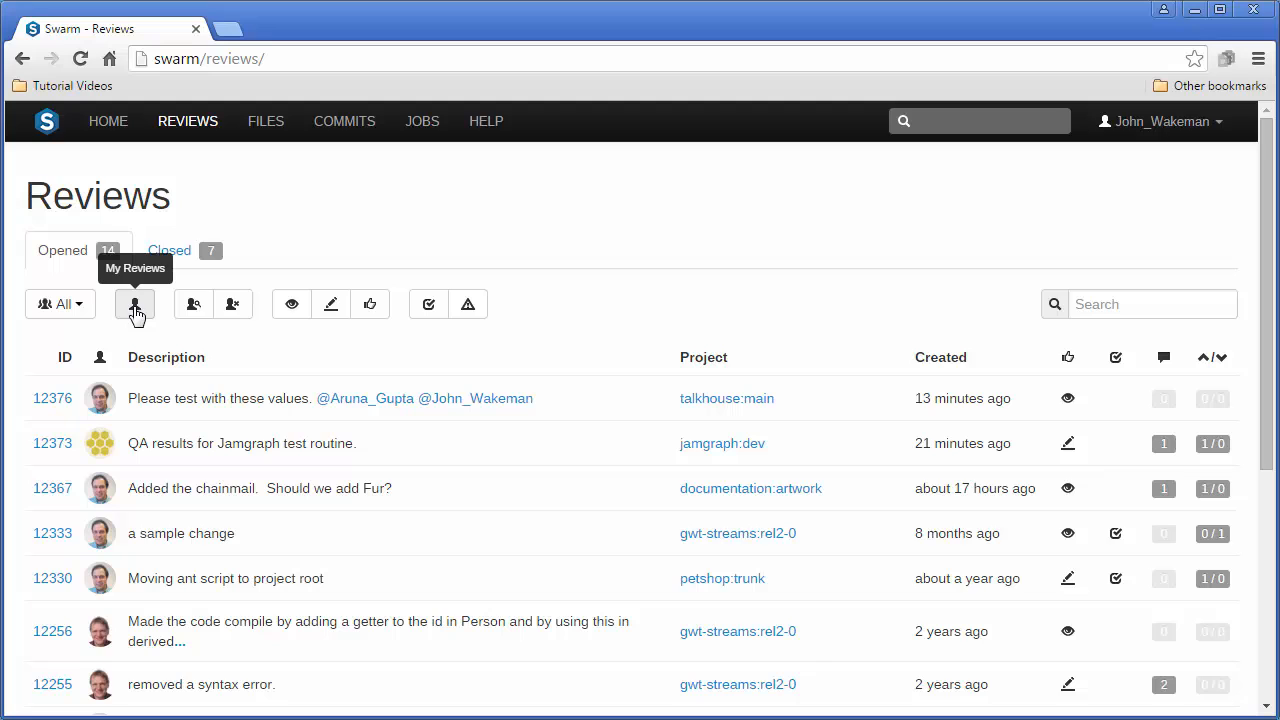
left_click(60, 304)
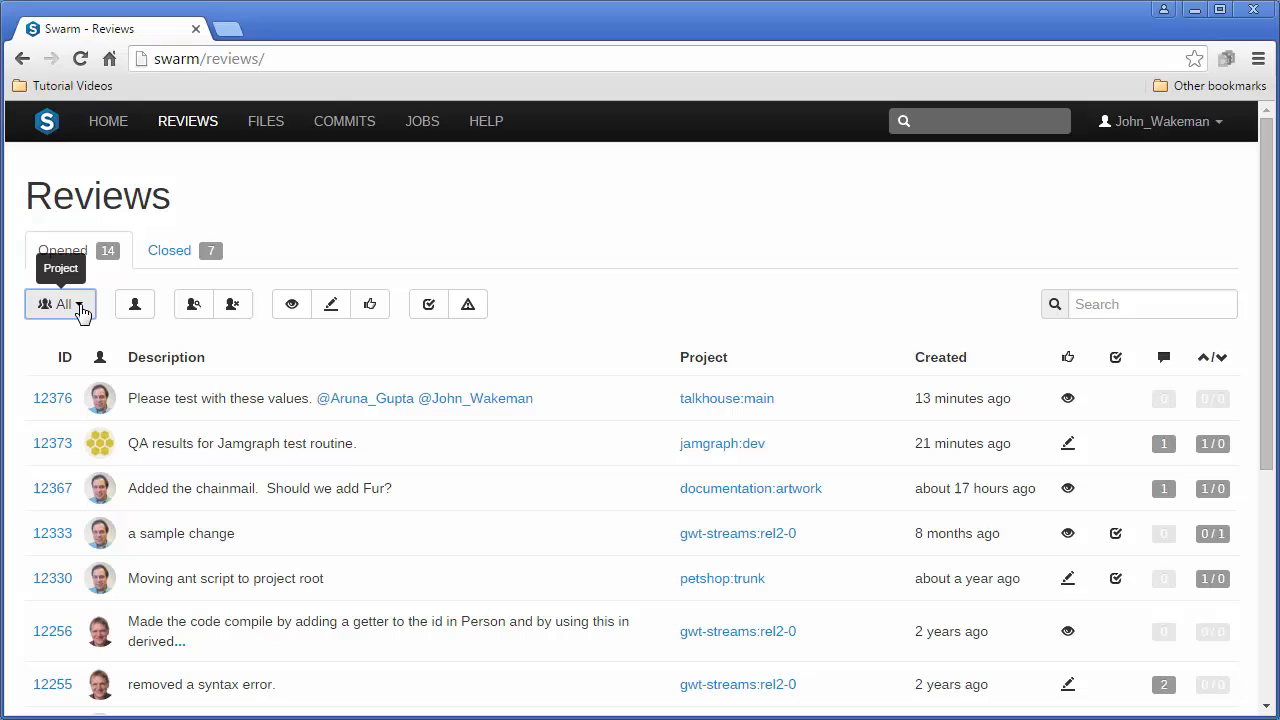
mouse_move(52, 398)
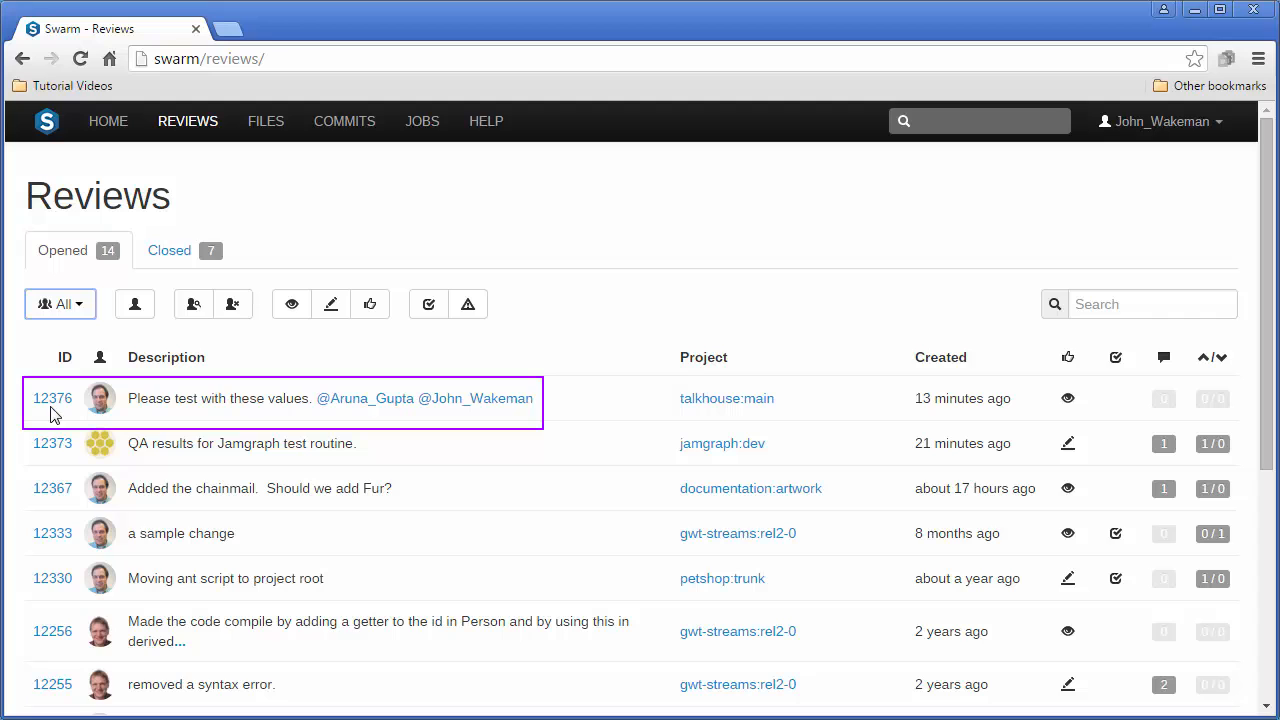
Open review 12376 and expand all three changed files as side-by-side diffs.
left_click(52, 398)
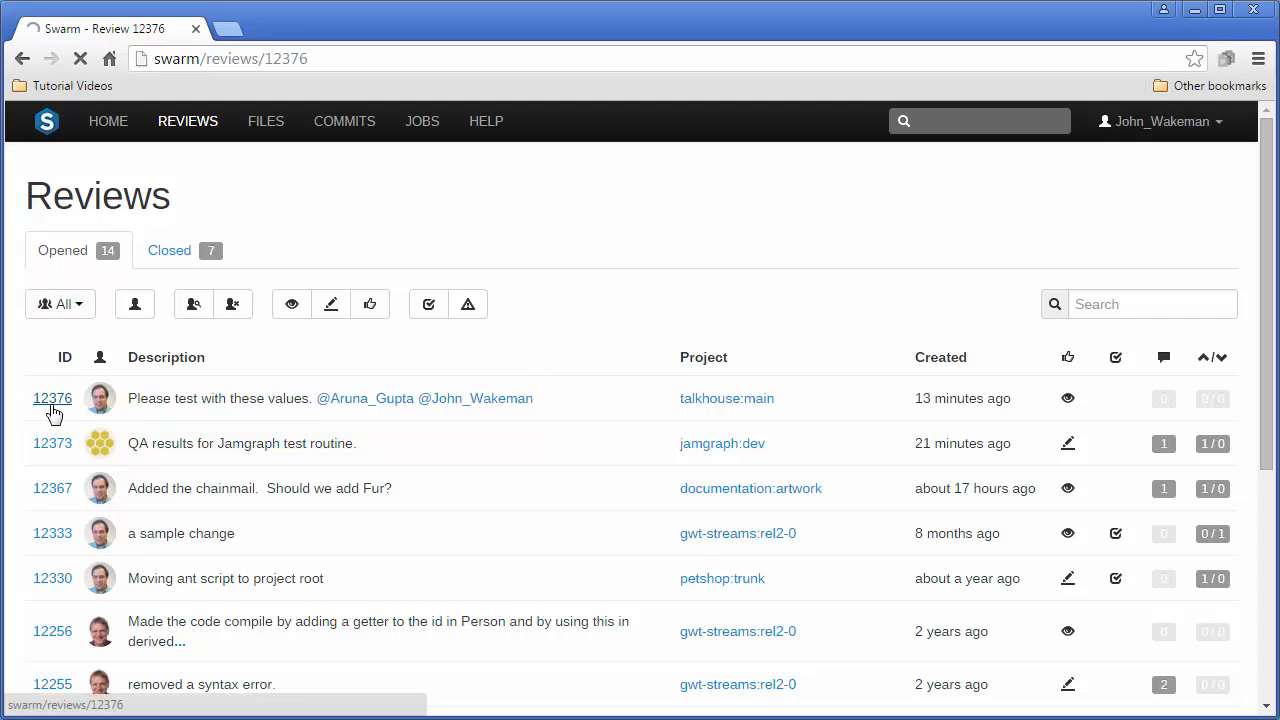
left_click(52, 398)
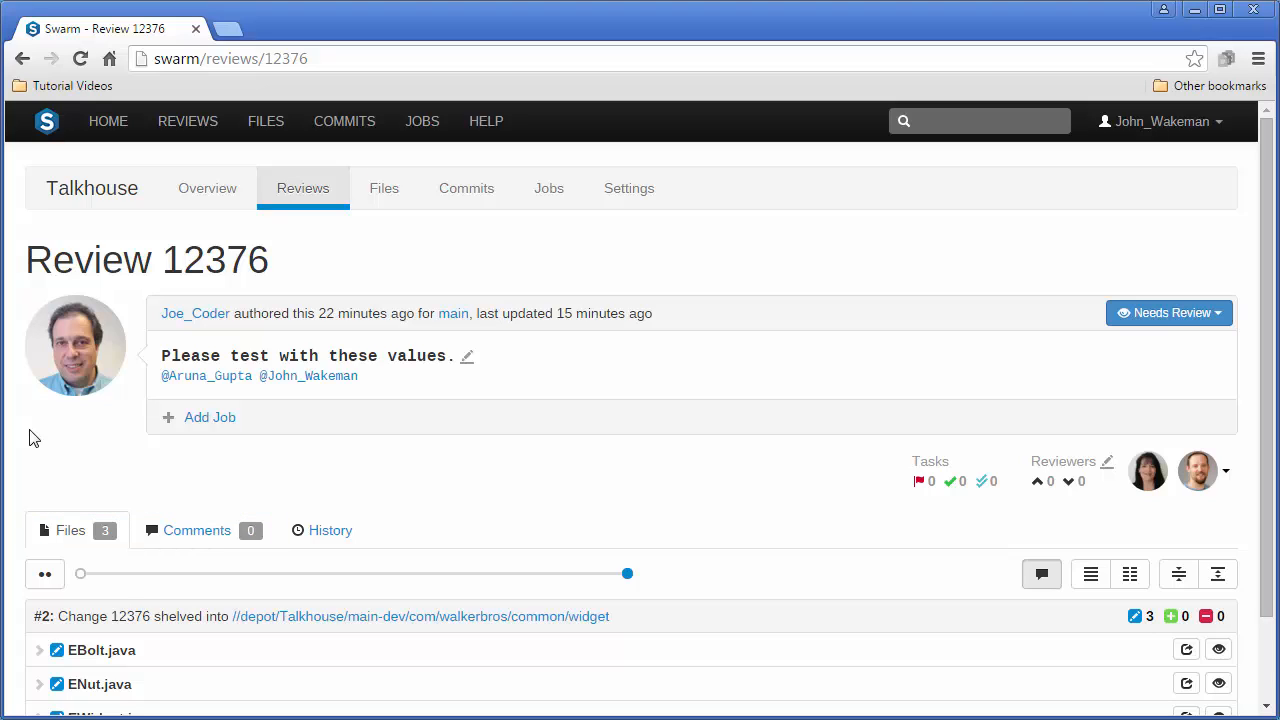
scroll("down", 3)
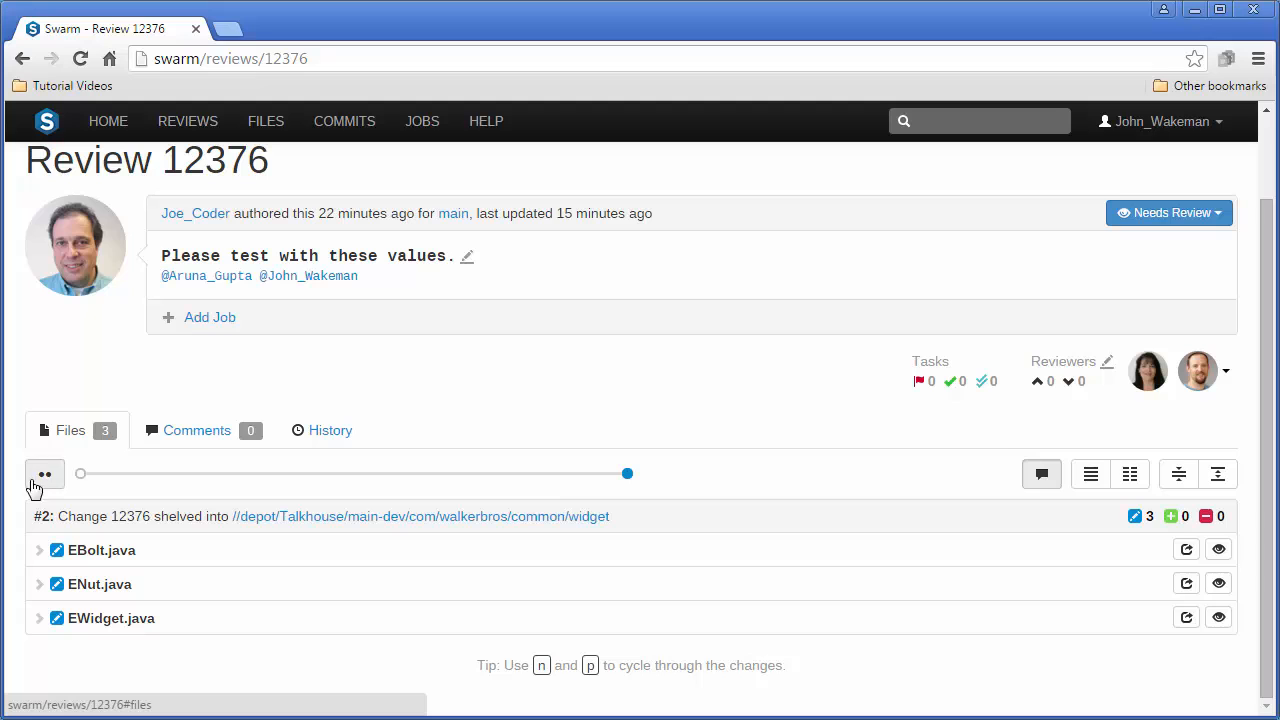
left_click(40, 550)
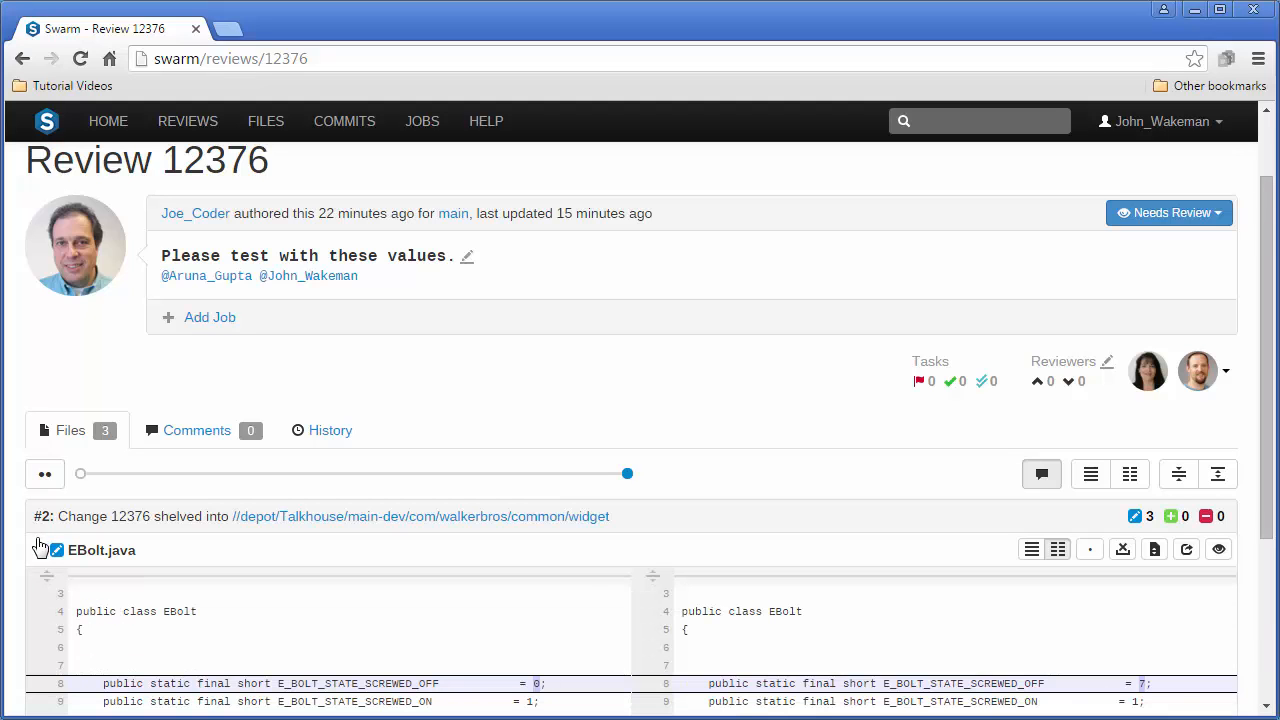
scroll("down", 3)
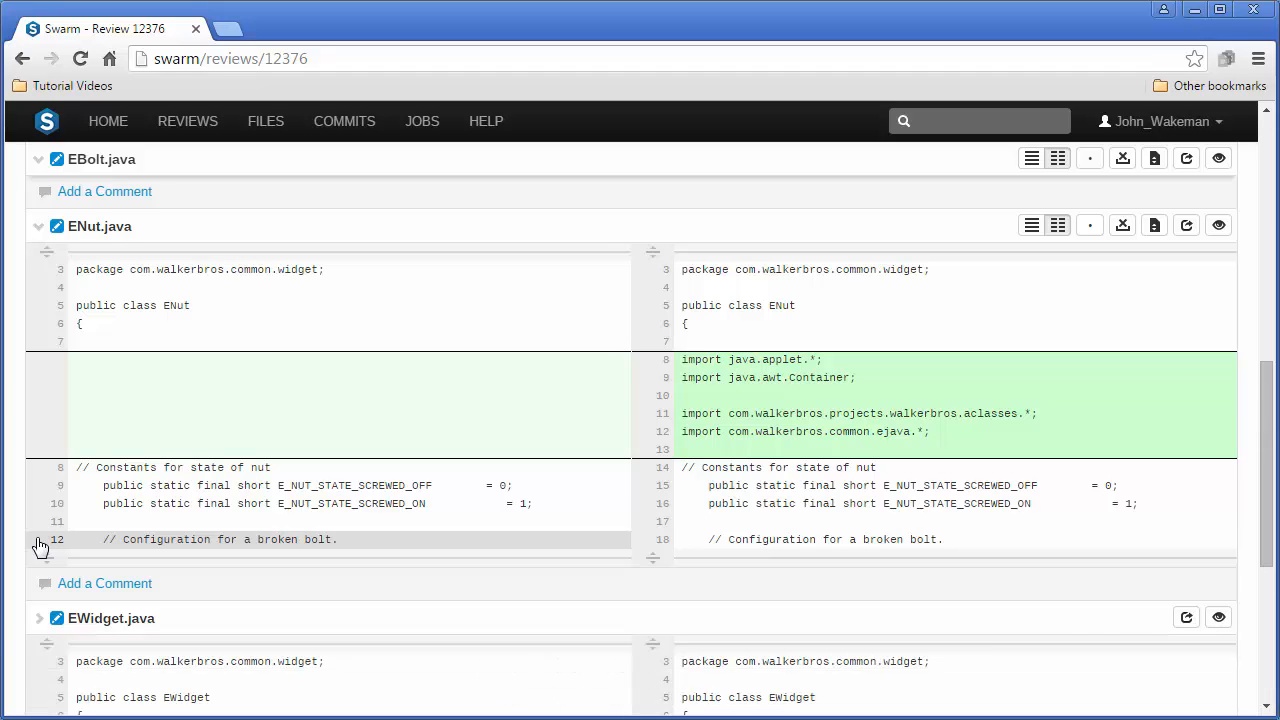
scroll("down", 3)
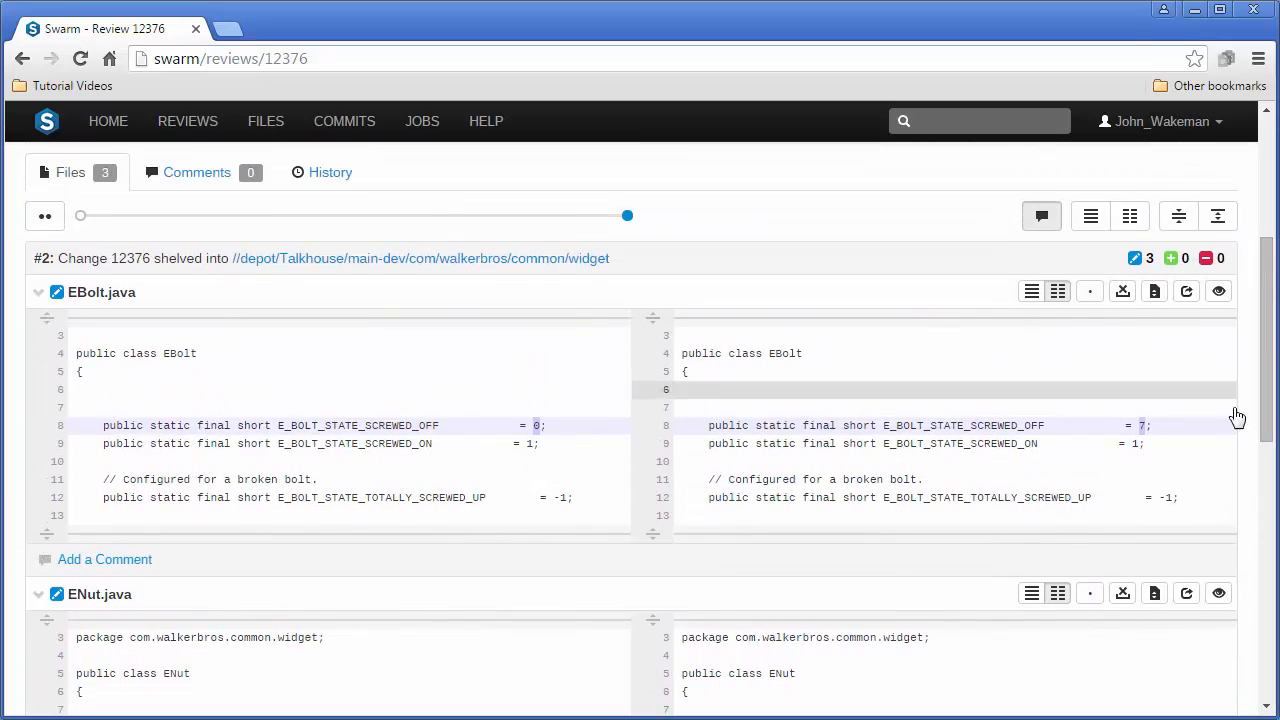
mouse_move(1220, 594)
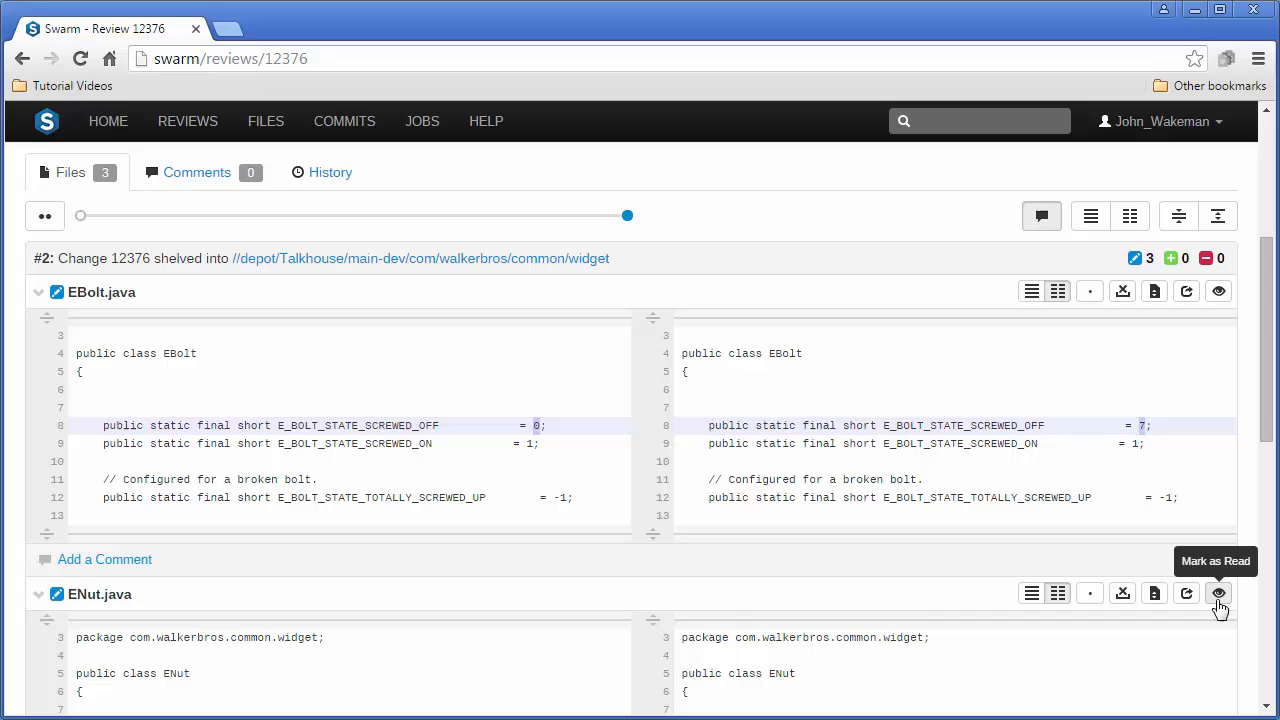
Mark ENut.java as read so only EBolt.java's diff stays open.
left_click(1220, 592)
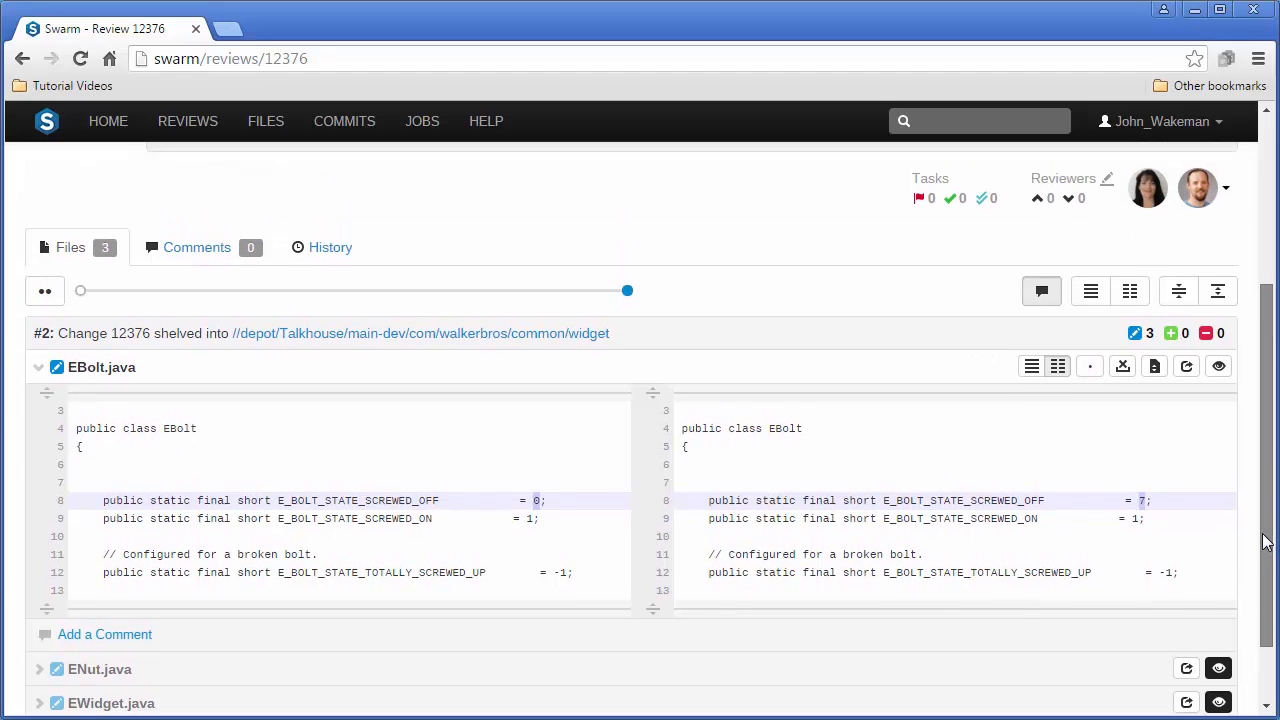
Post the inline comment 'Too loose' on EBolt.java's line 8.
scroll("up", 3)
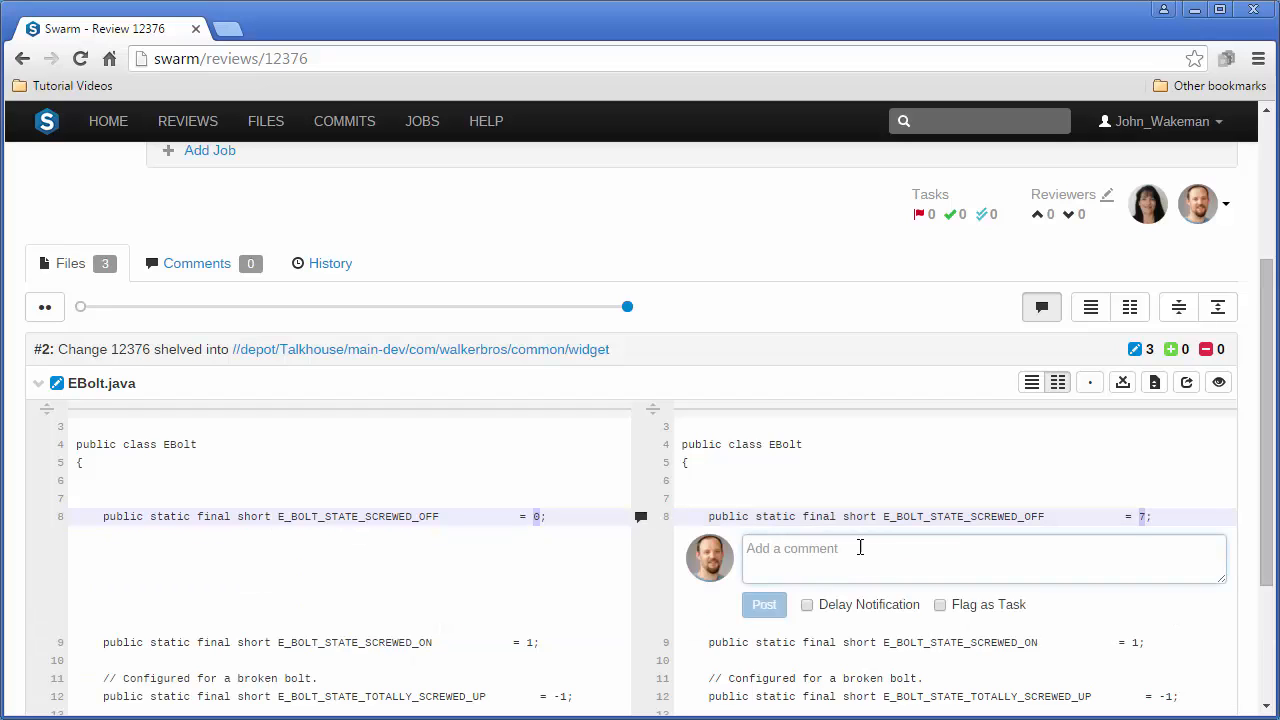
type("Too l")
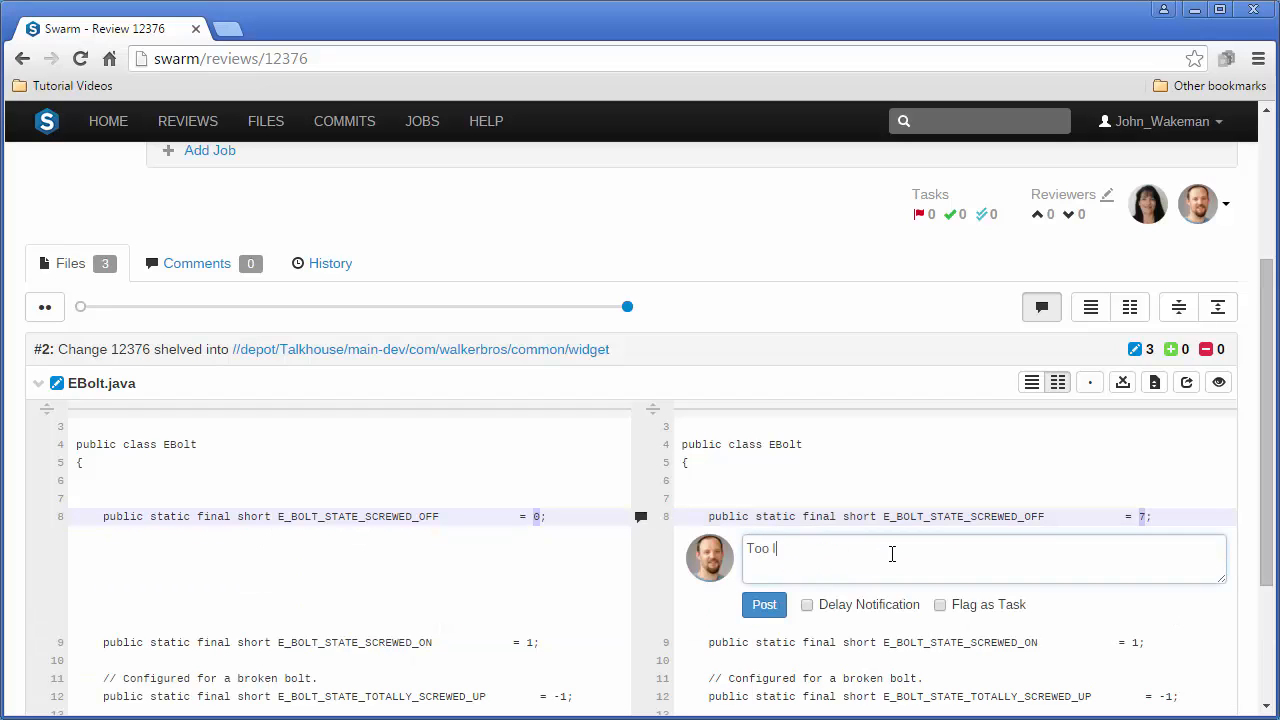
type("oose")
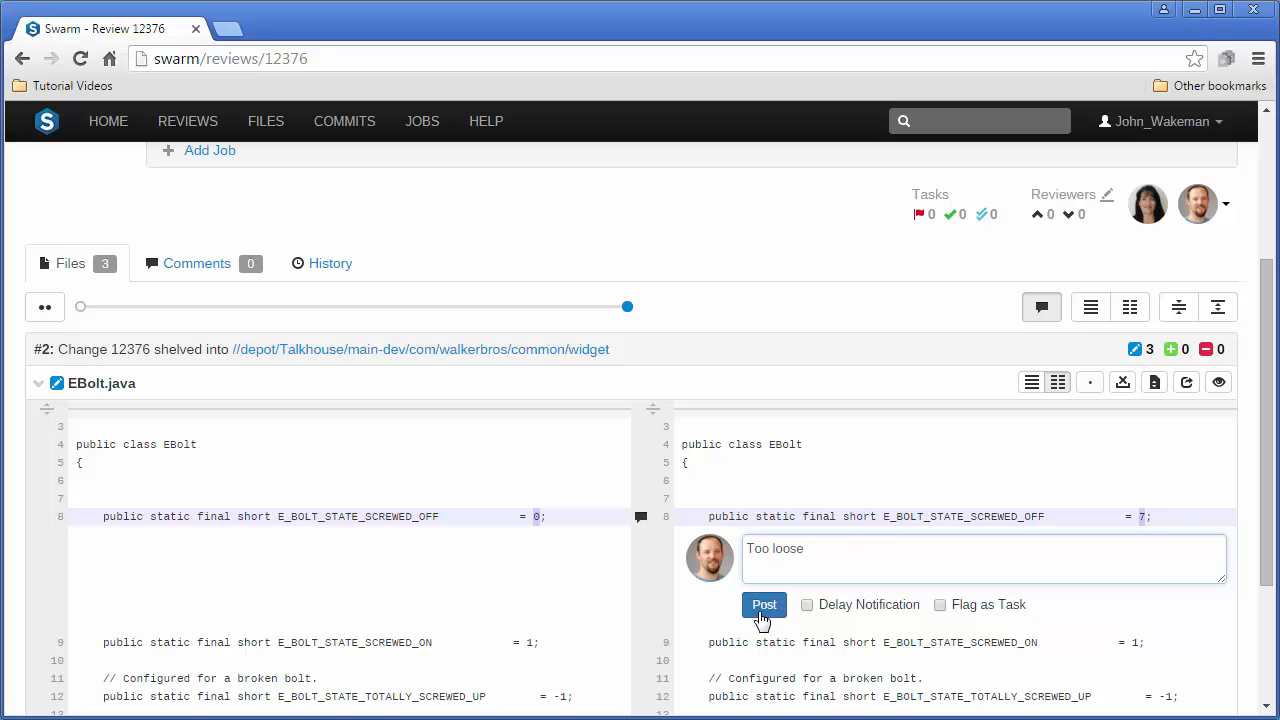
left_click(764, 604)
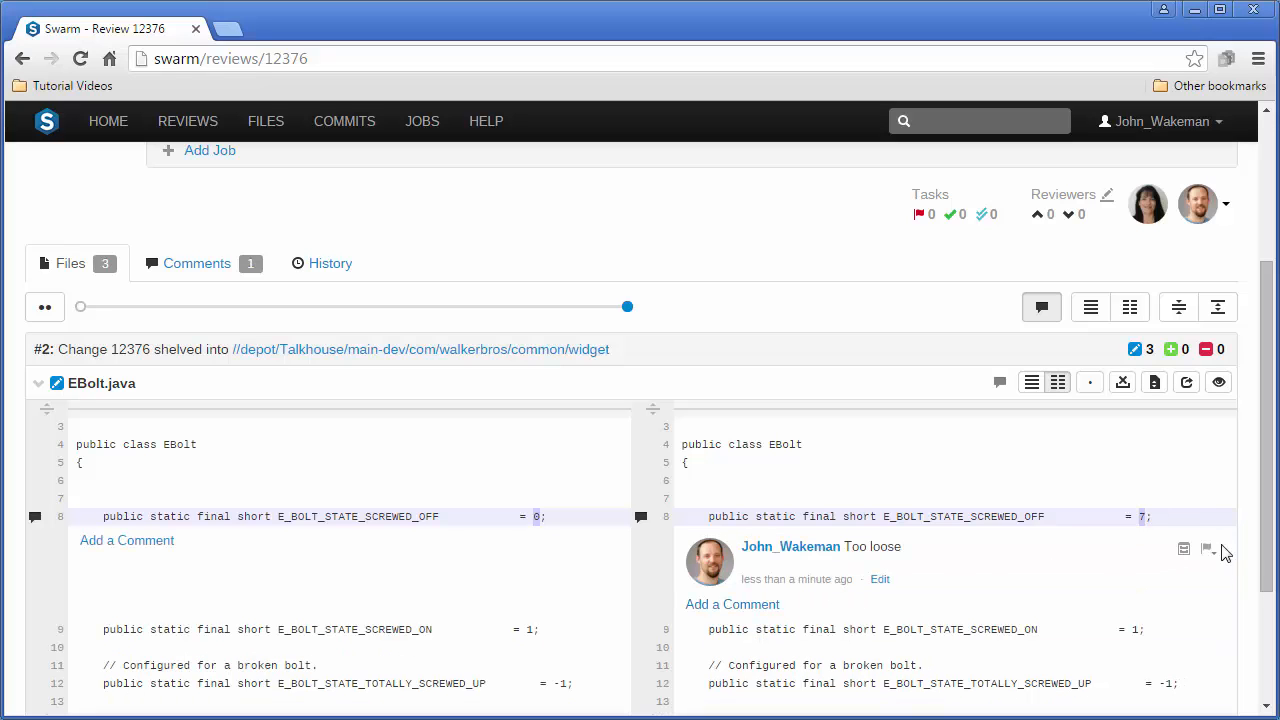
scroll("up", 3)
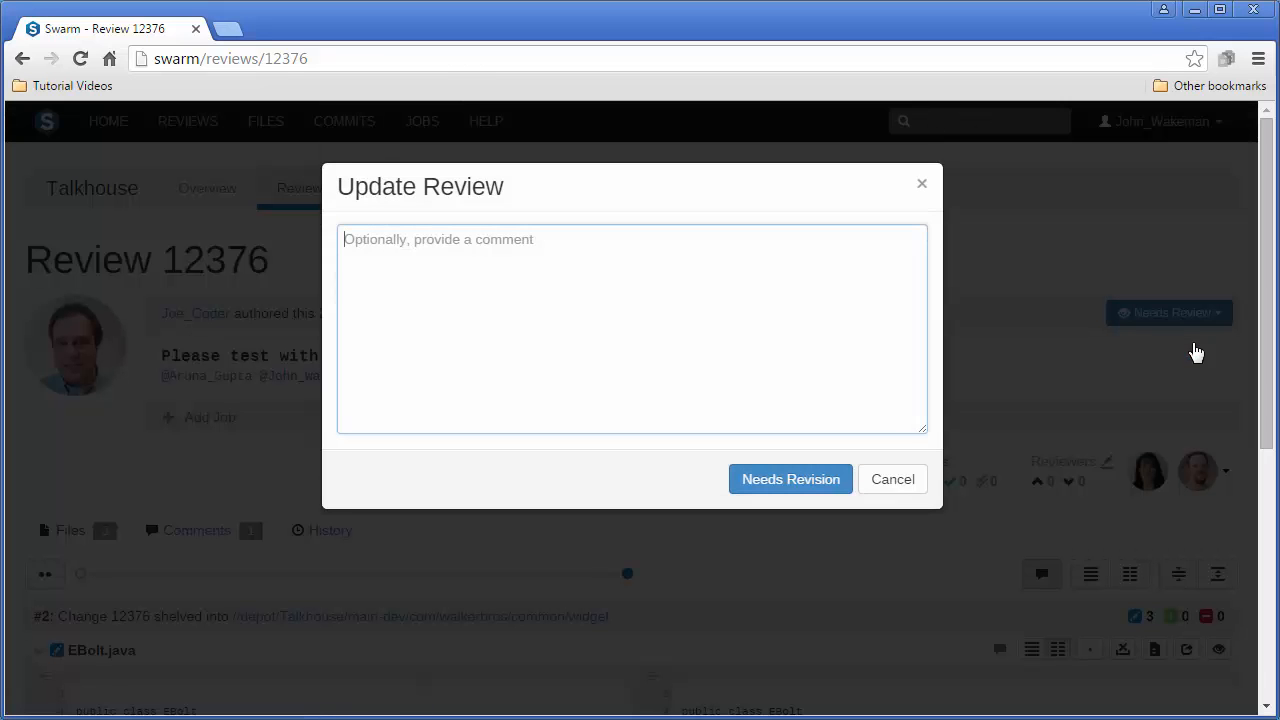
Send review 12376 back as Needs Revision with the comment 'Tighten this', then switch to P4V.
type("Tighten this")
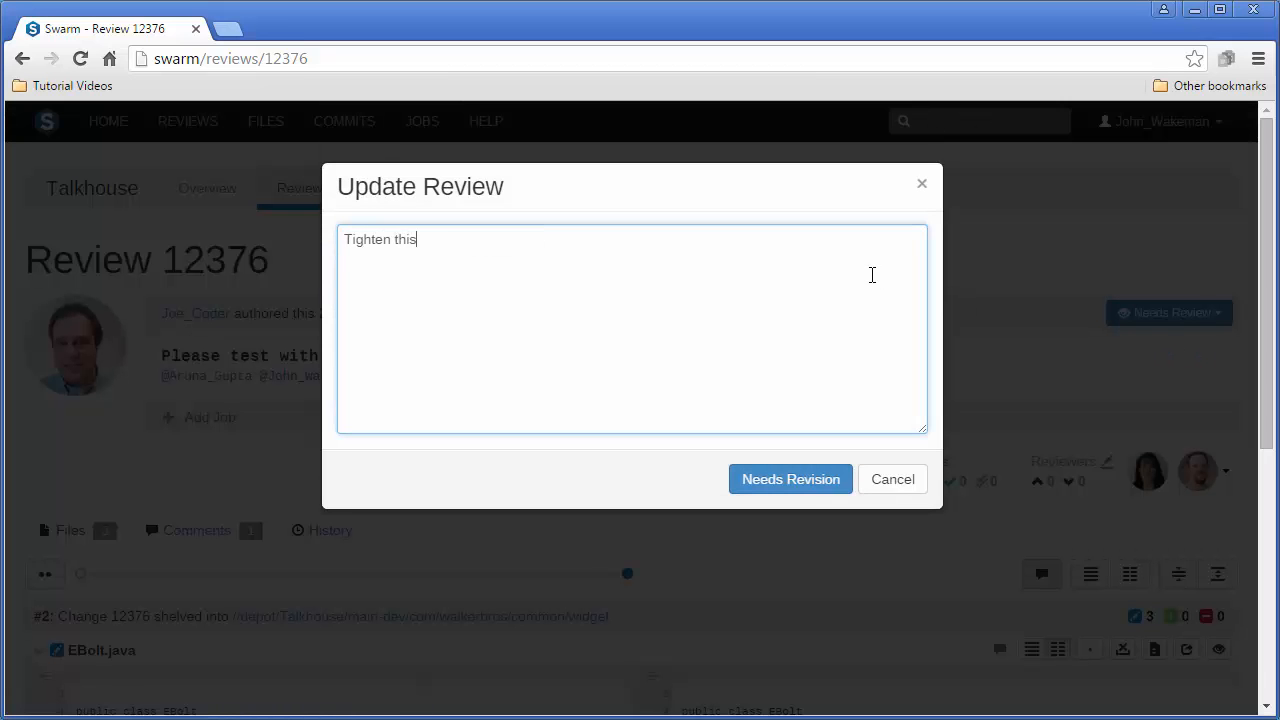
left_click(790, 480)
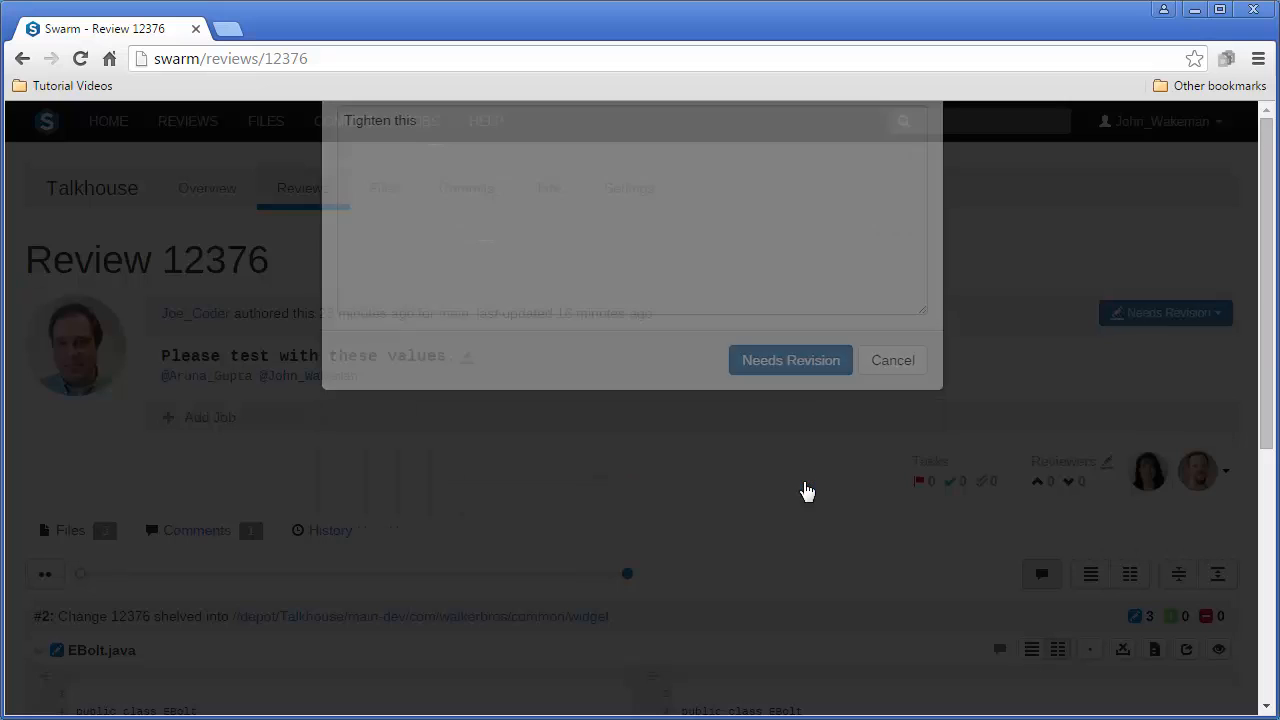
left_click(892, 360)
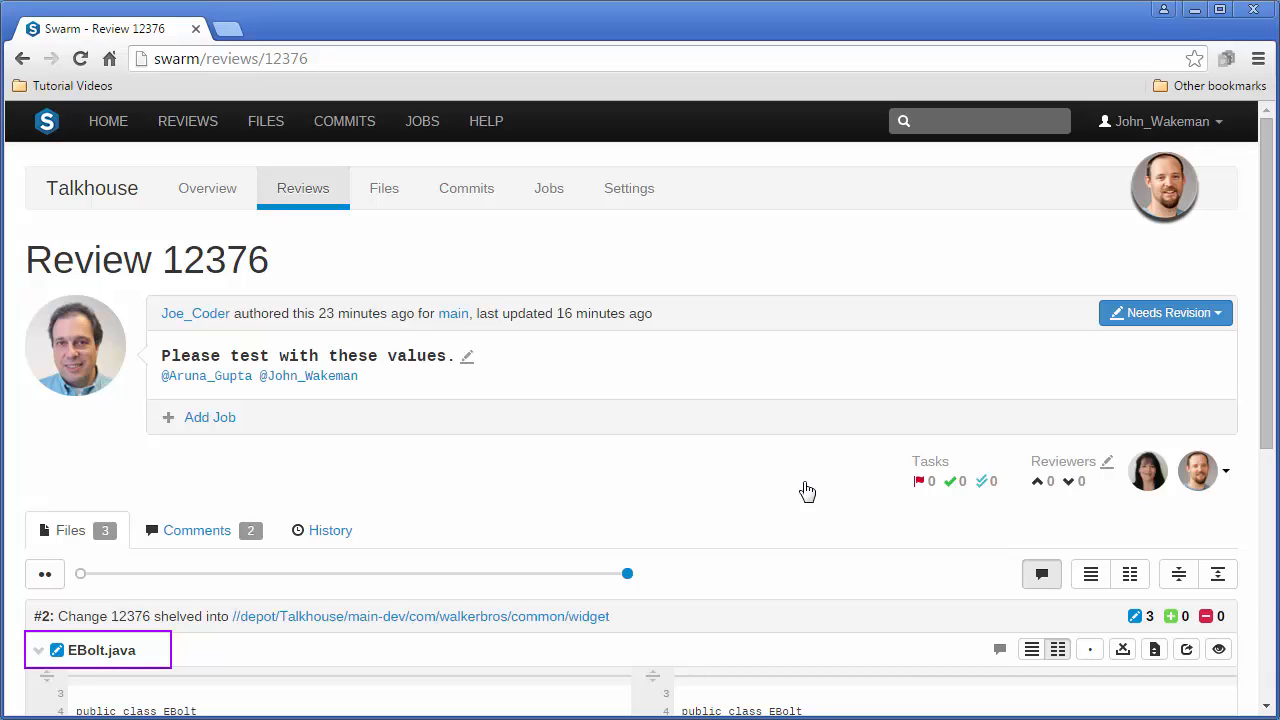
double_click(88, 260)
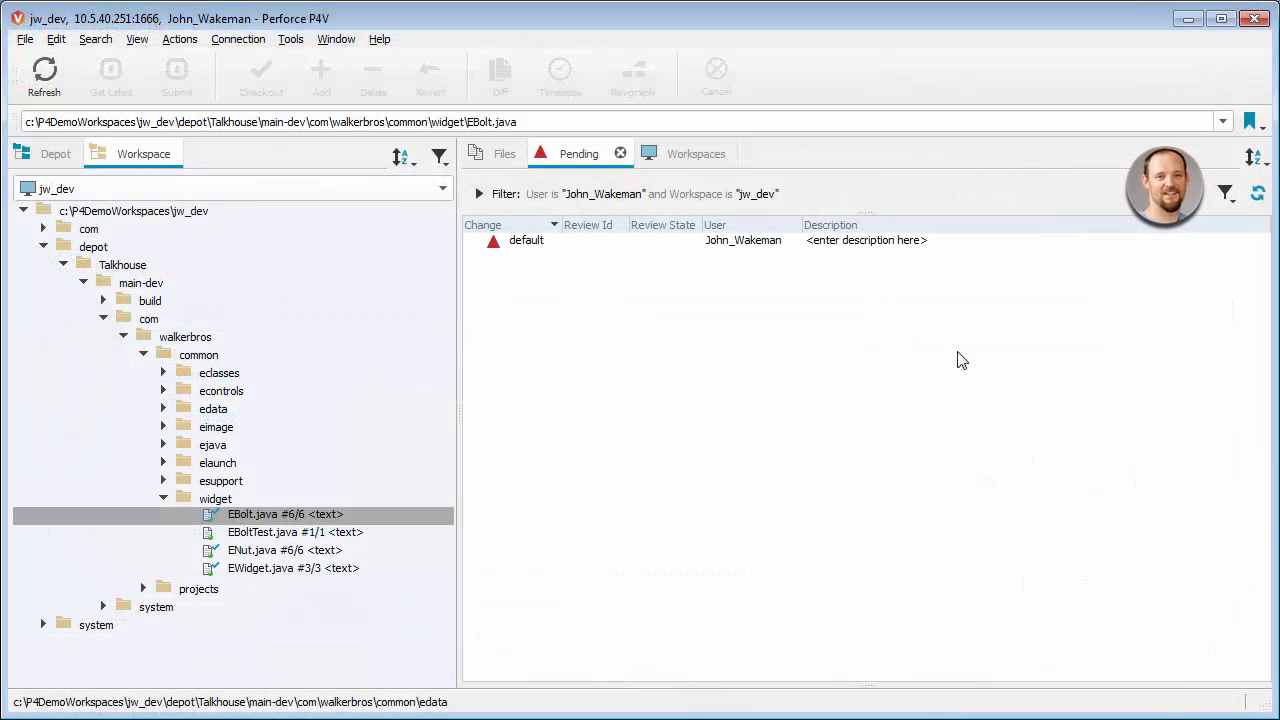
Jump to pending changelist 12376 via Go To Spec with type Changelist.
key("ctrl+g")
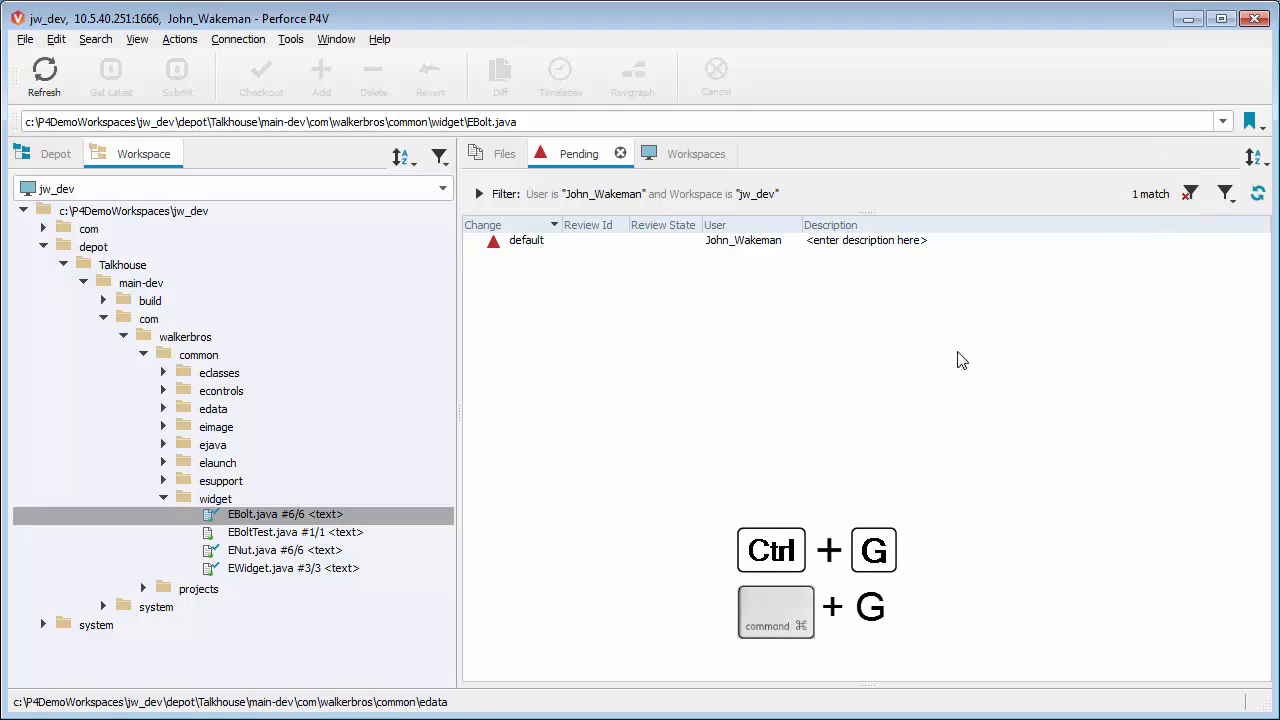
key("ctrl+g")
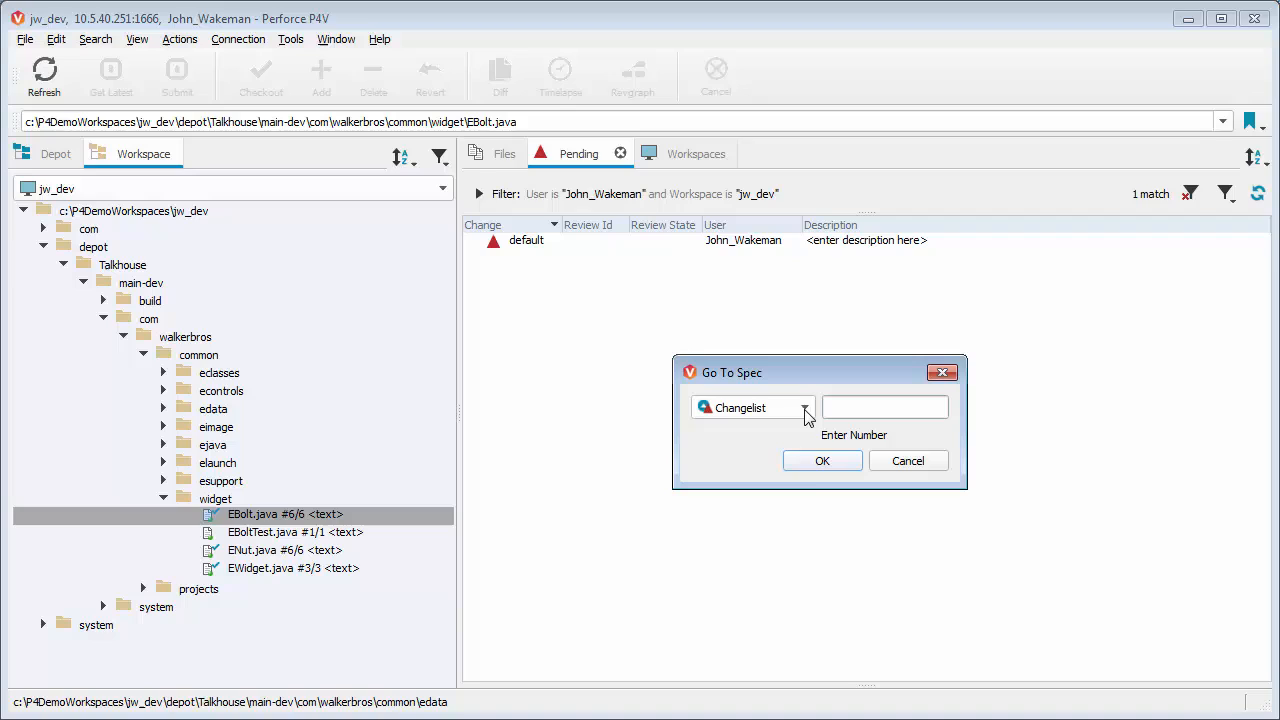
left_click(804, 408)
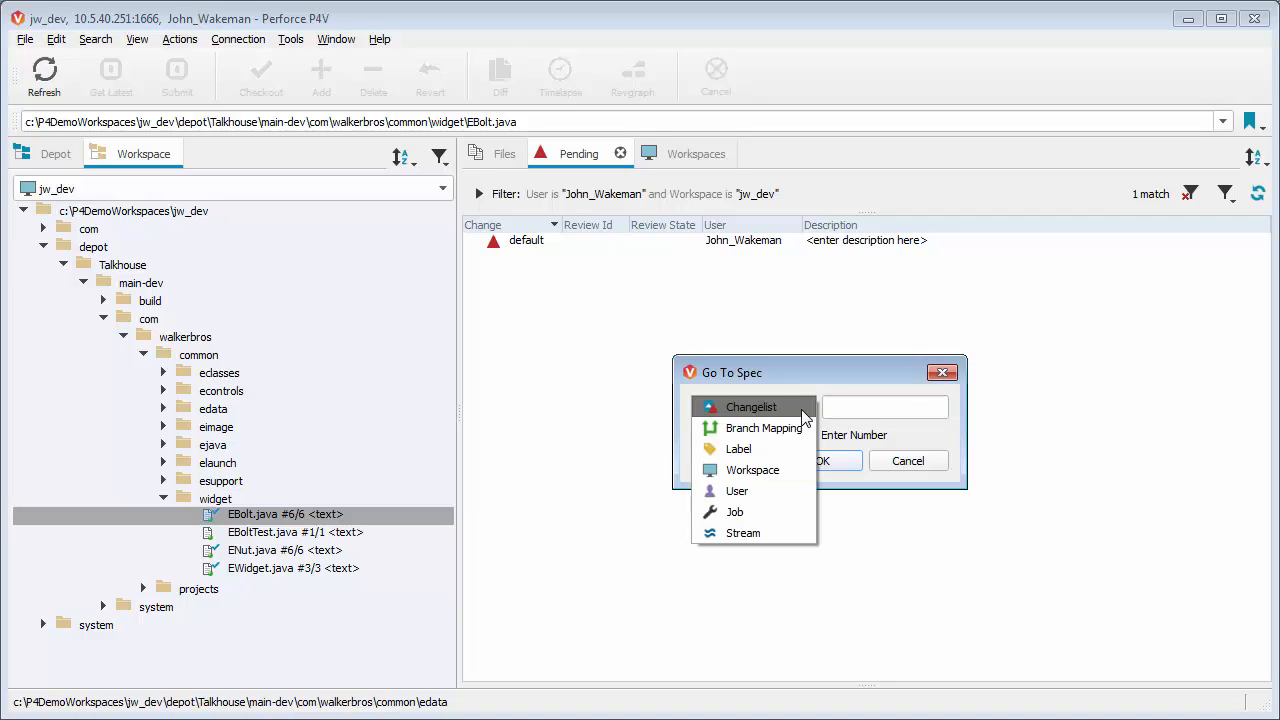
left_click(752, 408)
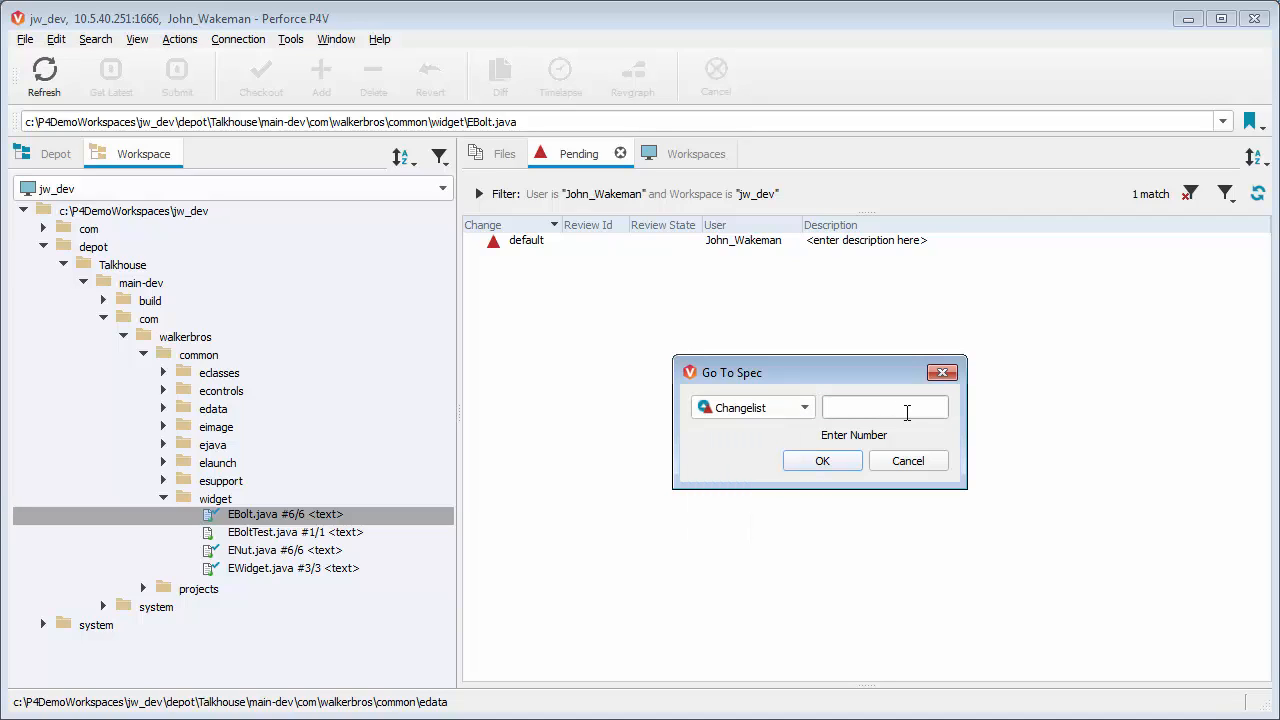
type("1237")
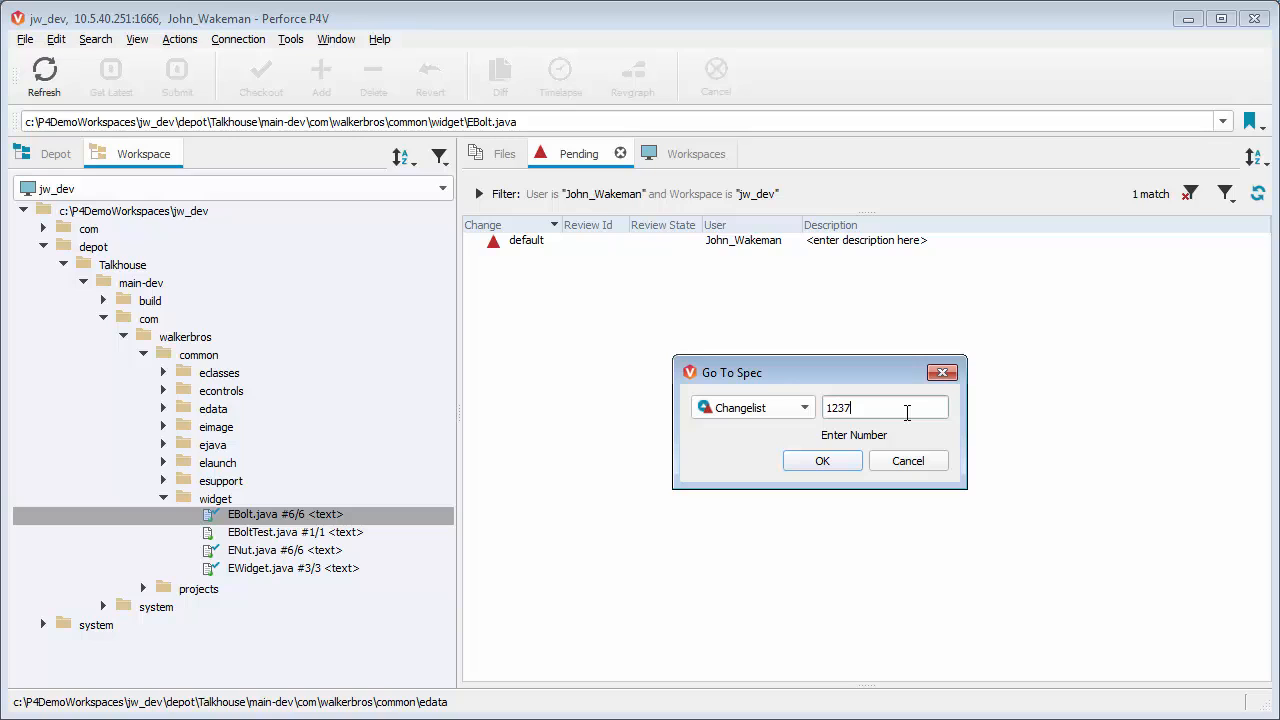
type("6")
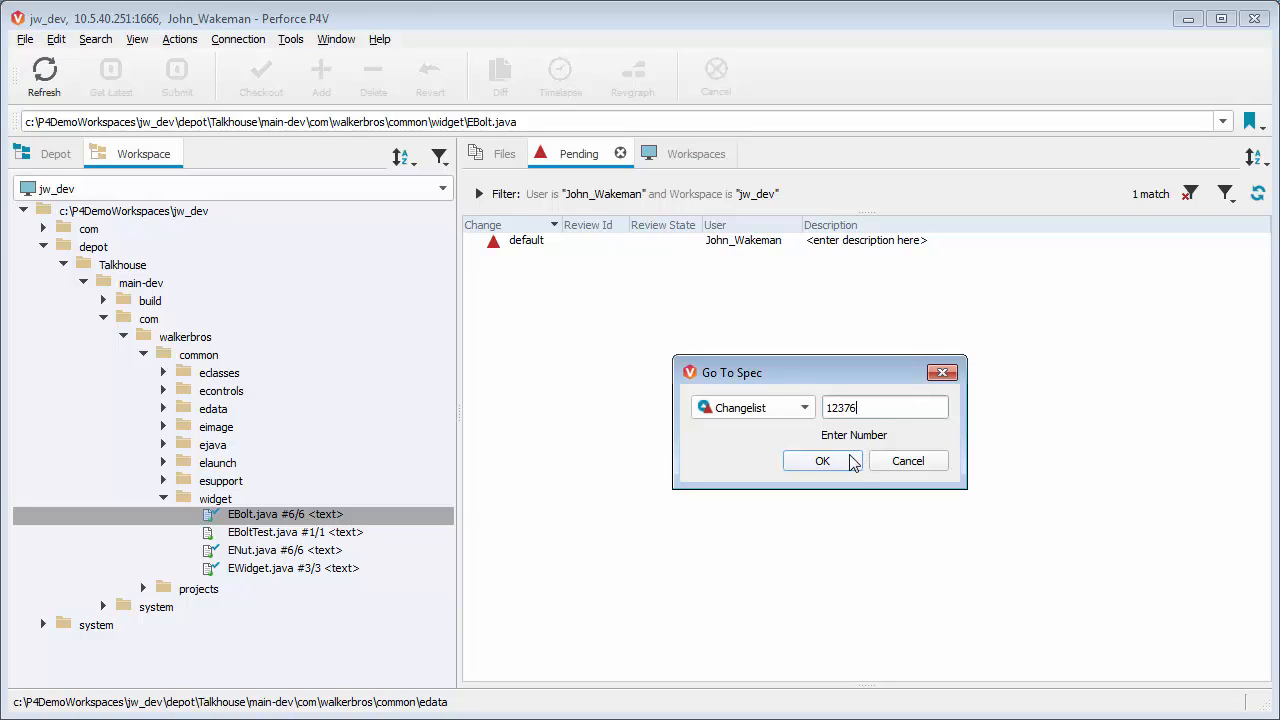
left_click(822, 460)
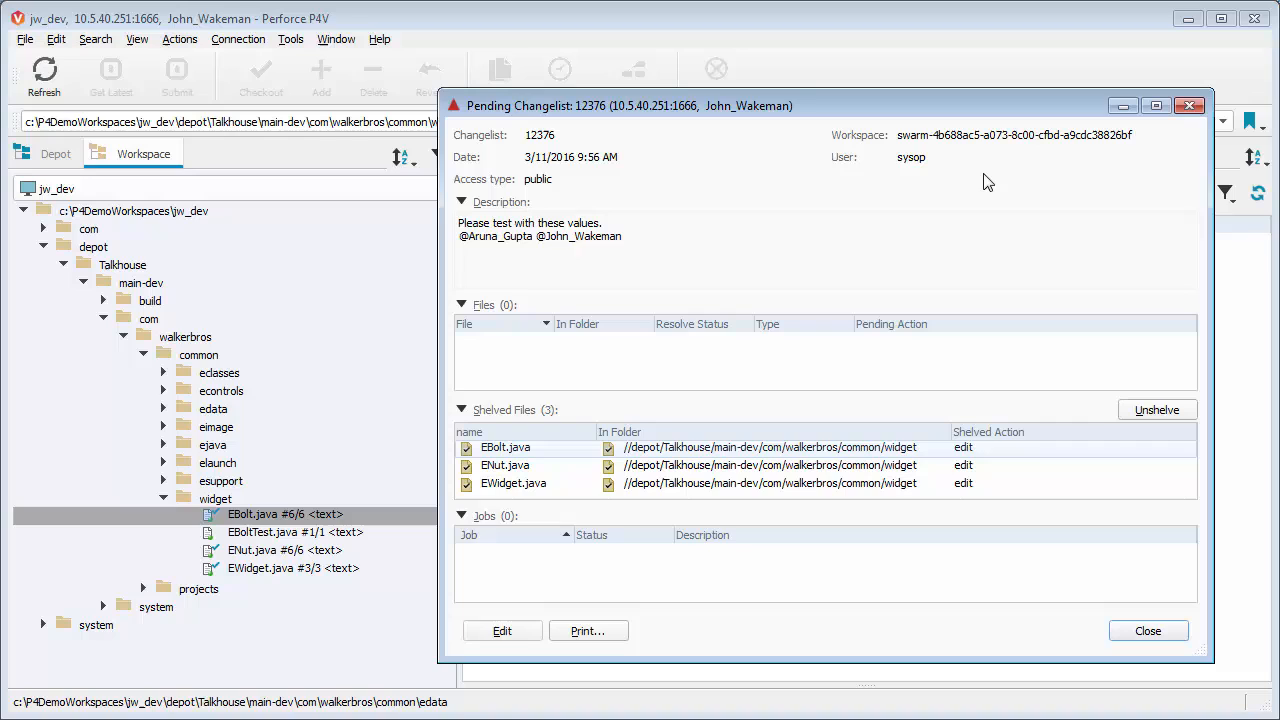
mouse_move(972, 212)
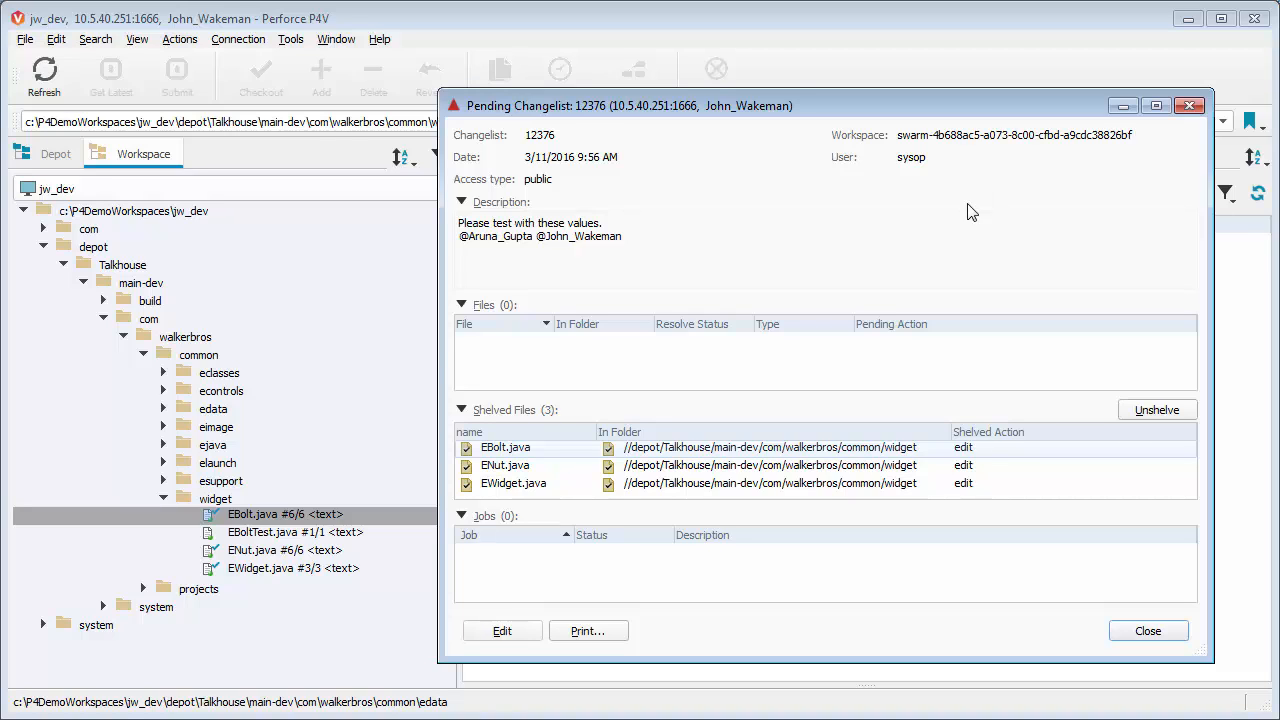
mouse_move(924, 452)
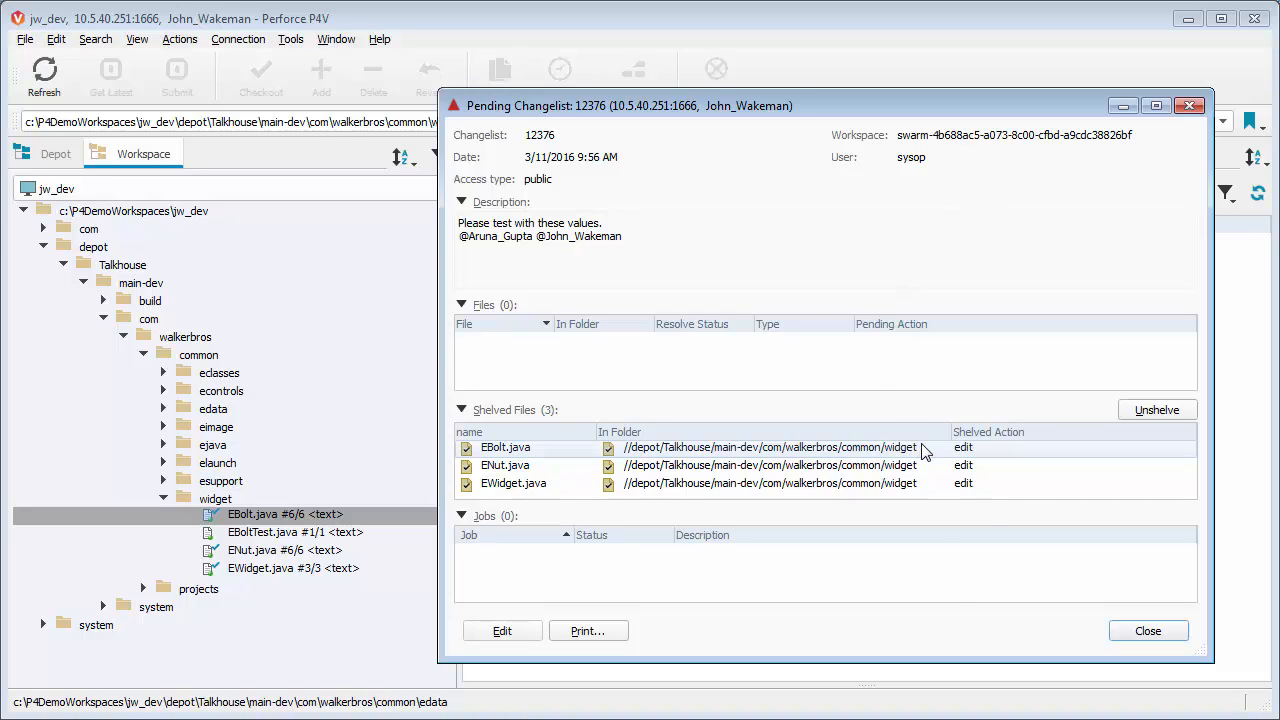
Unshelve only EBolt.java from changelist 12376 into a new pending changelist 12379.
right_click(504, 448)
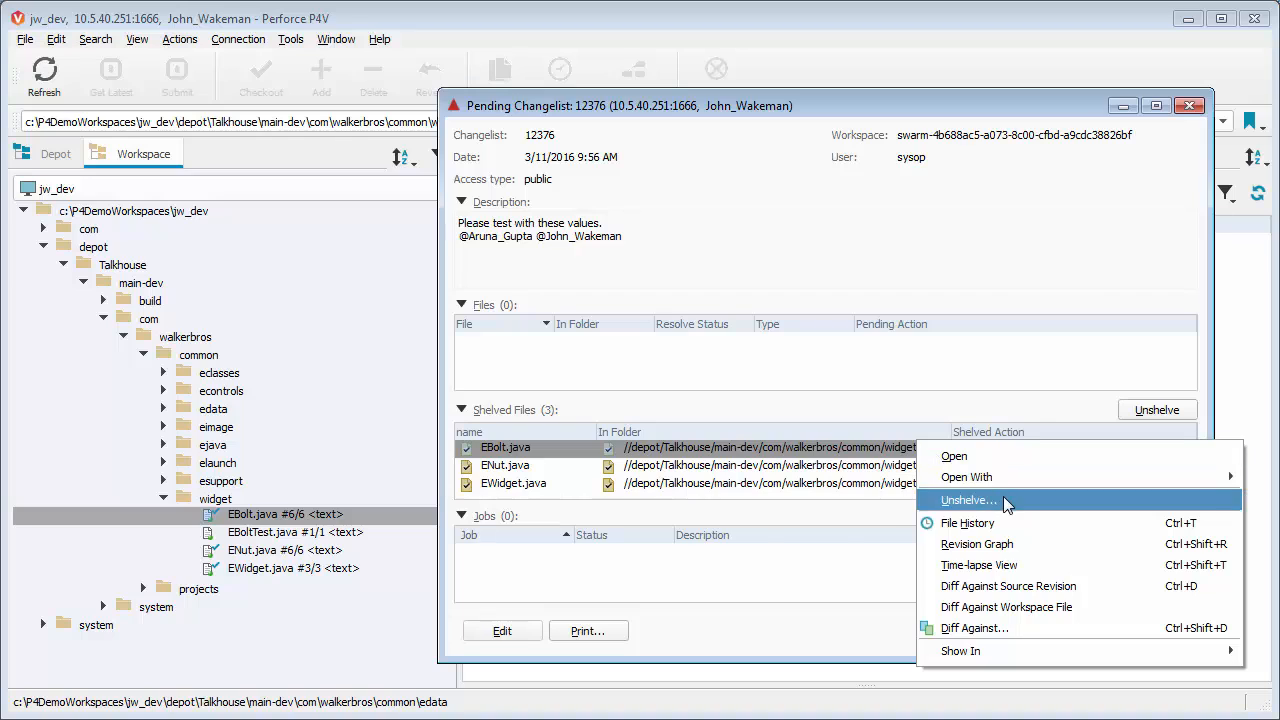
left_click(968, 500)
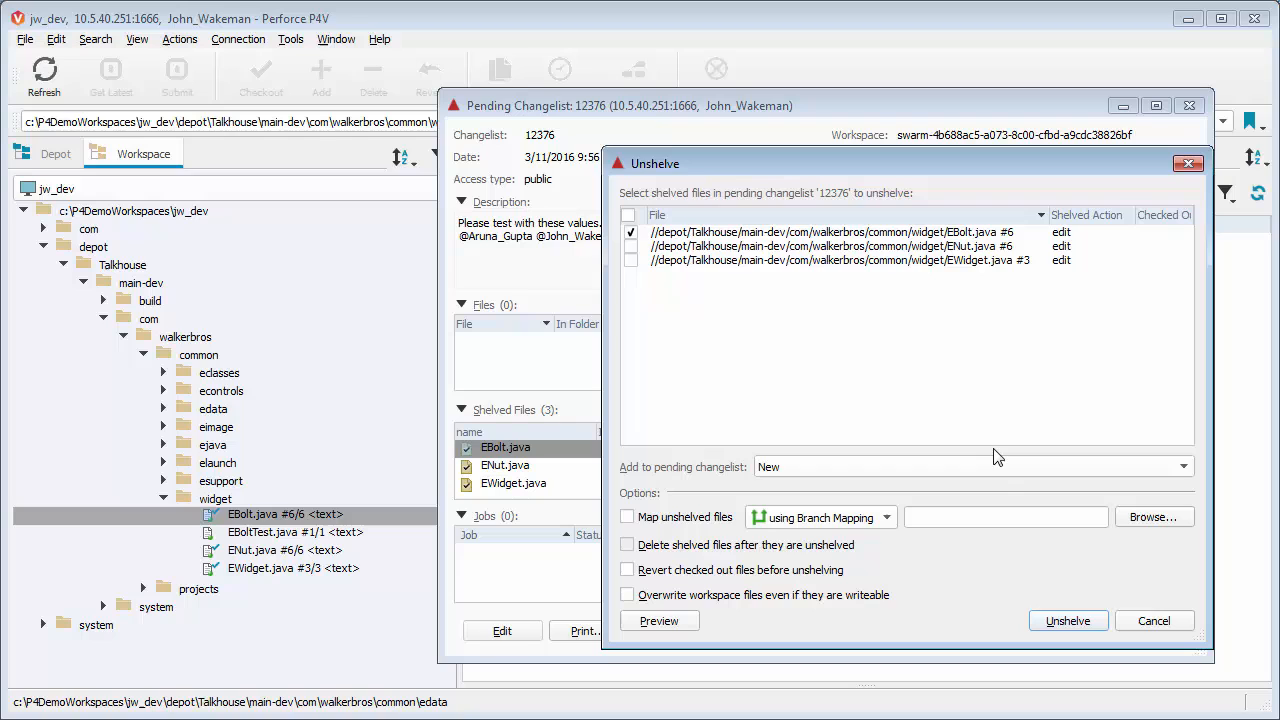
left_click(1068, 620)
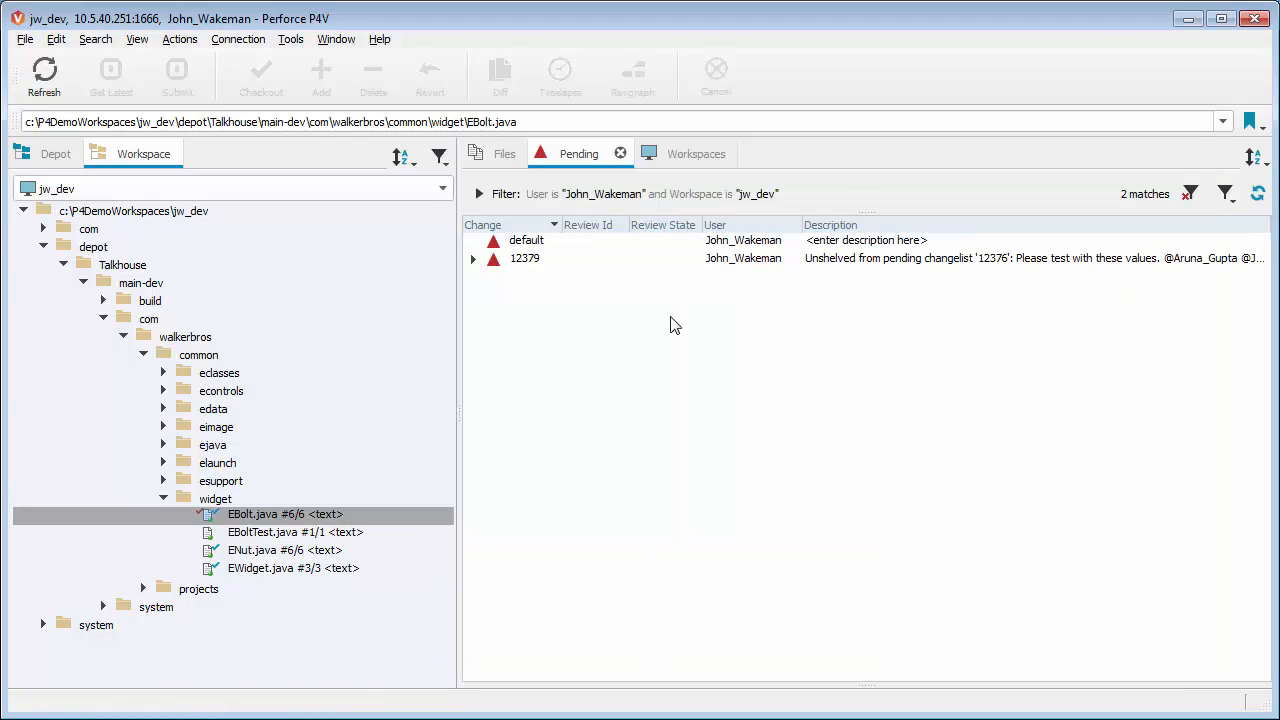
mouse_move(656, 270)
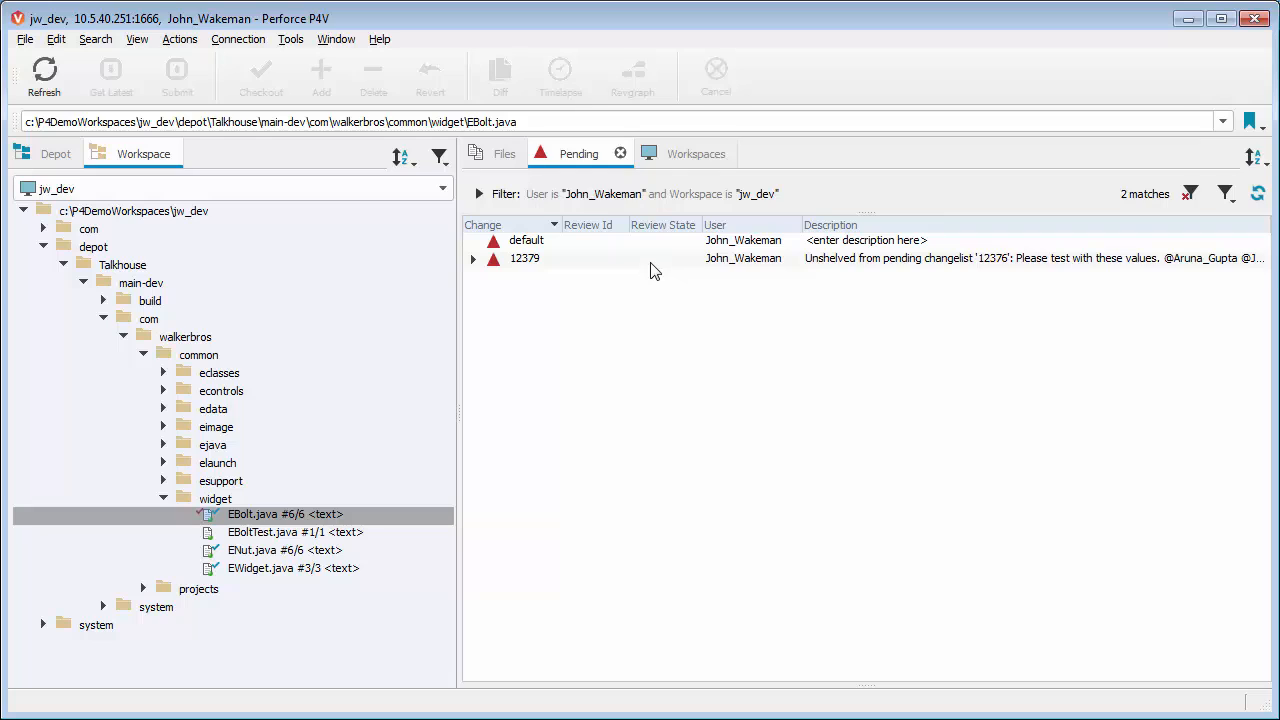
Check EBolt.java's contents and expand changelist 12379 to list the unshelved file.
left_click(1030, 258)
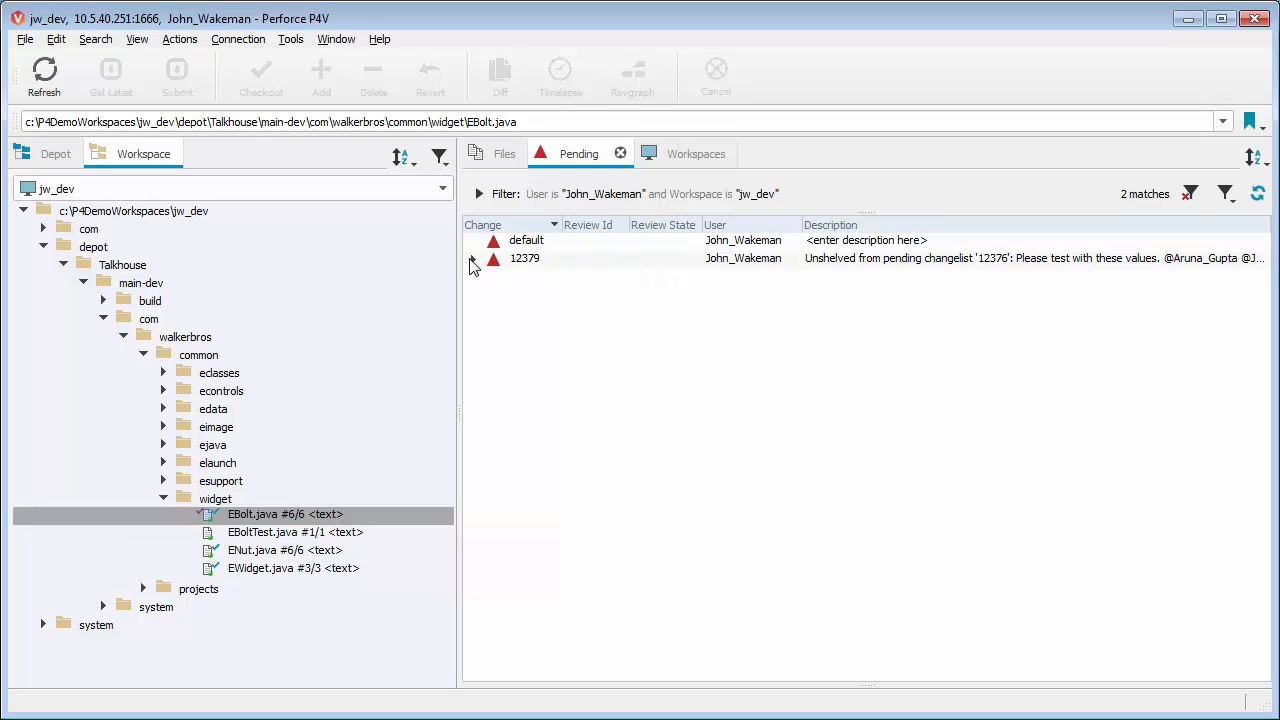
left_click(474, 258)
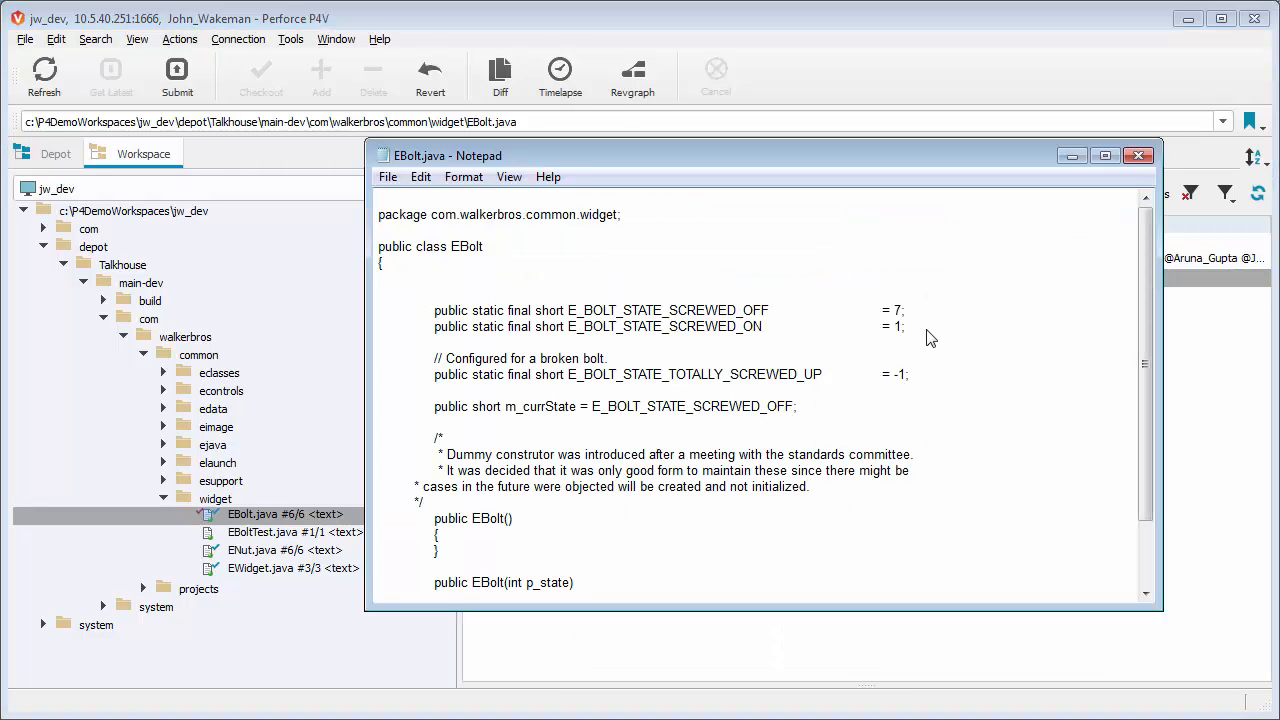
left_click(388, 176)
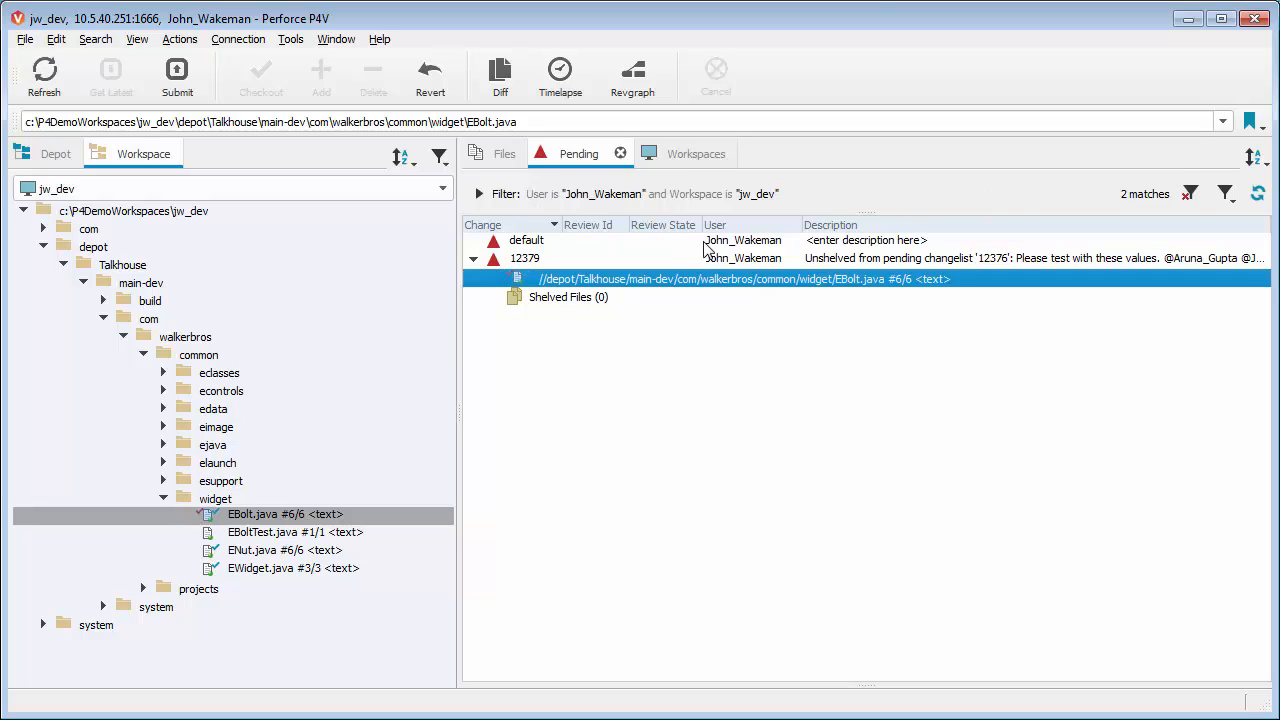
Tag changelist 12379's description with #review-12376 and save it.
left_click(176, 76)
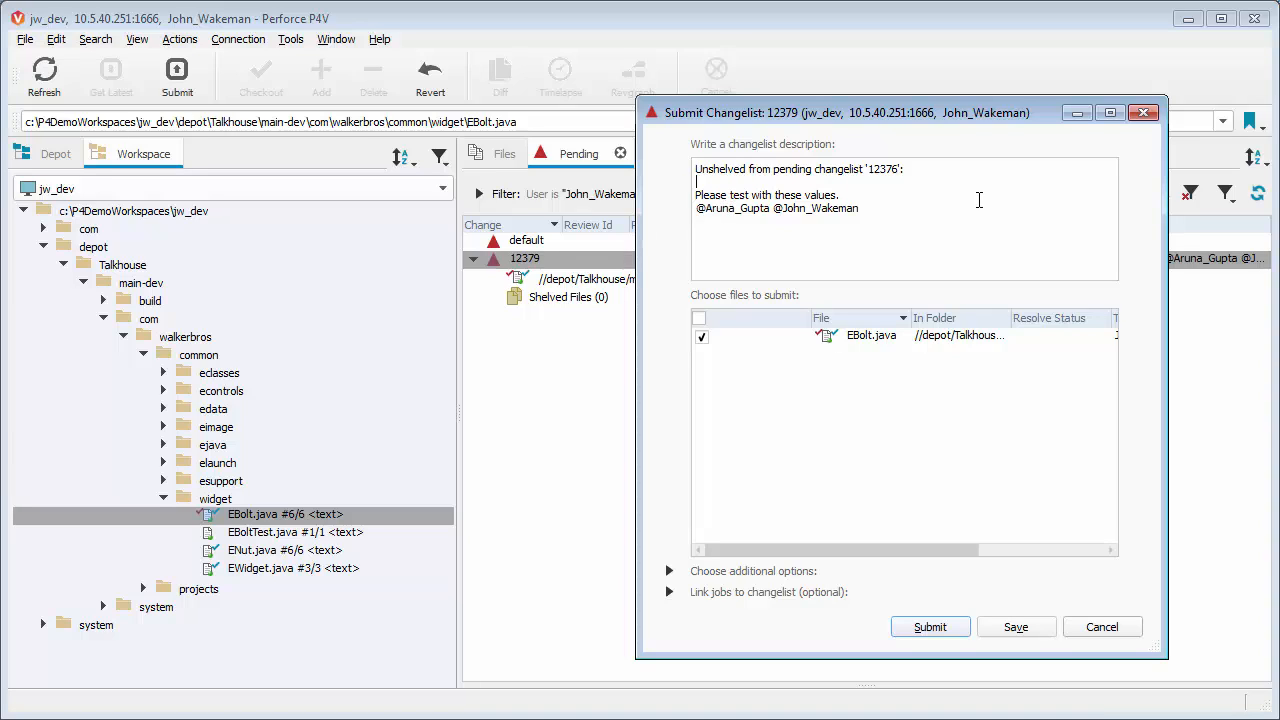
type("#review-123")
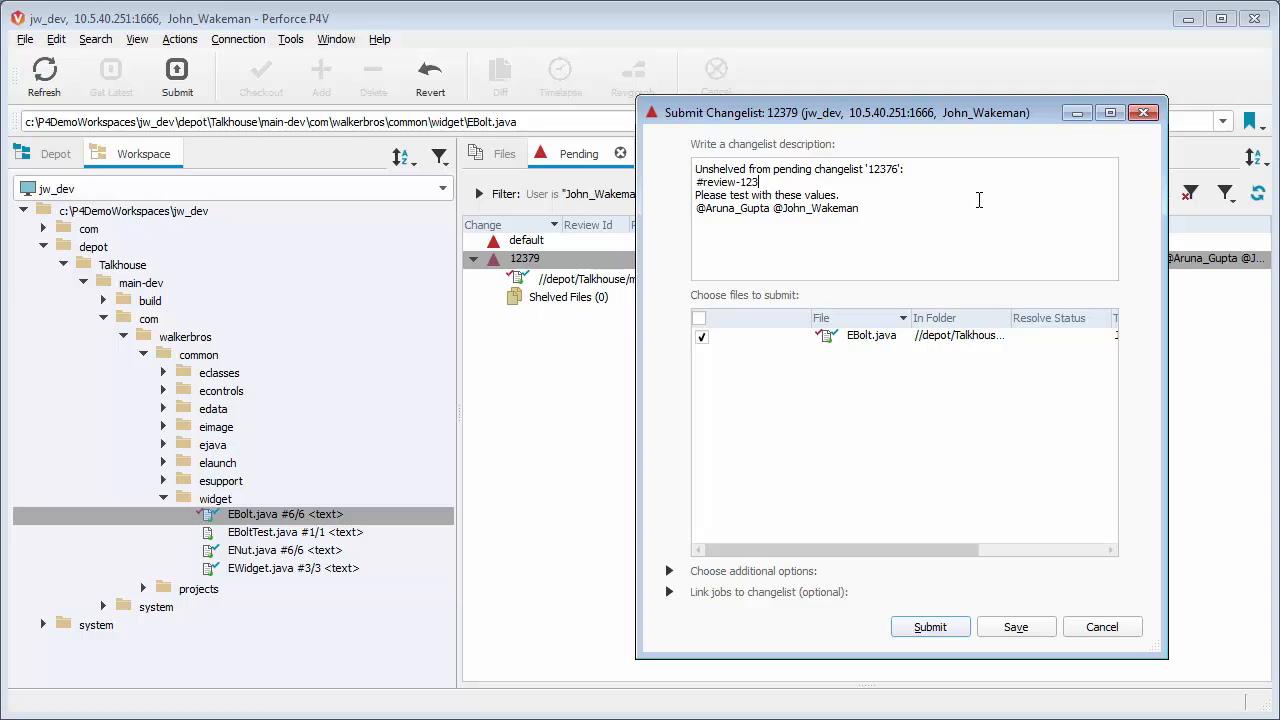
type("76")
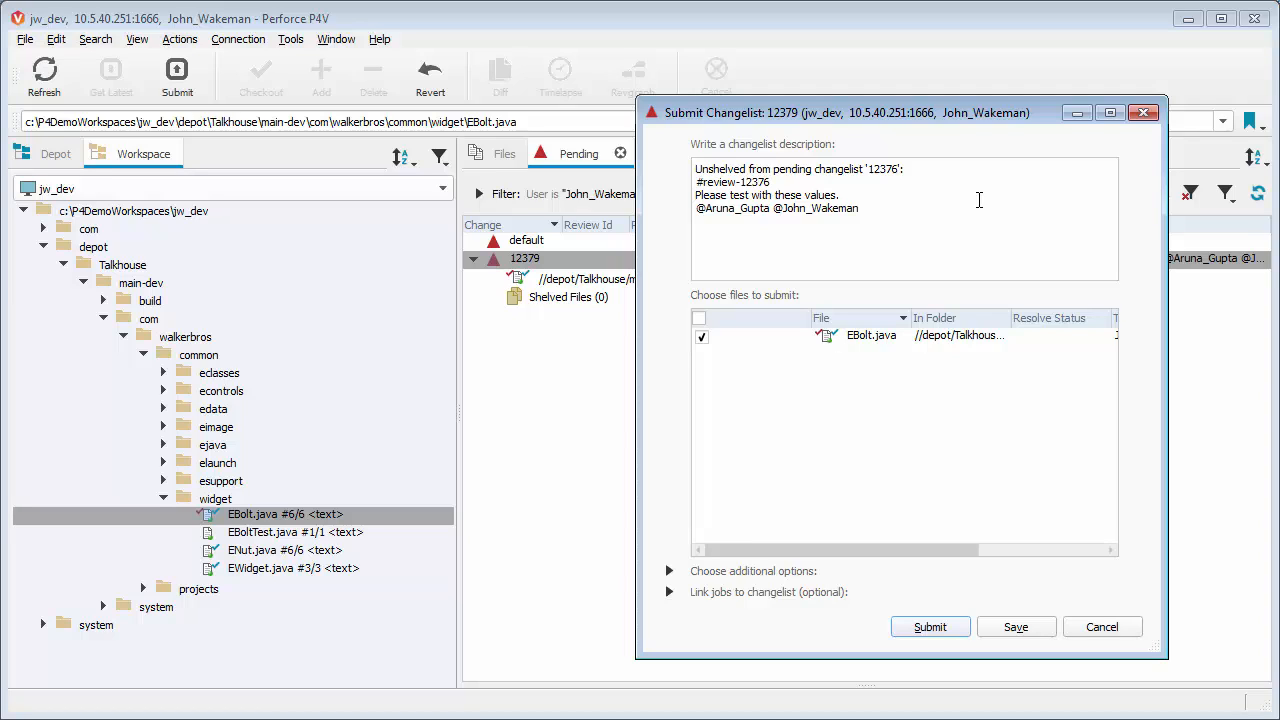
mouse_move(1016, 628)
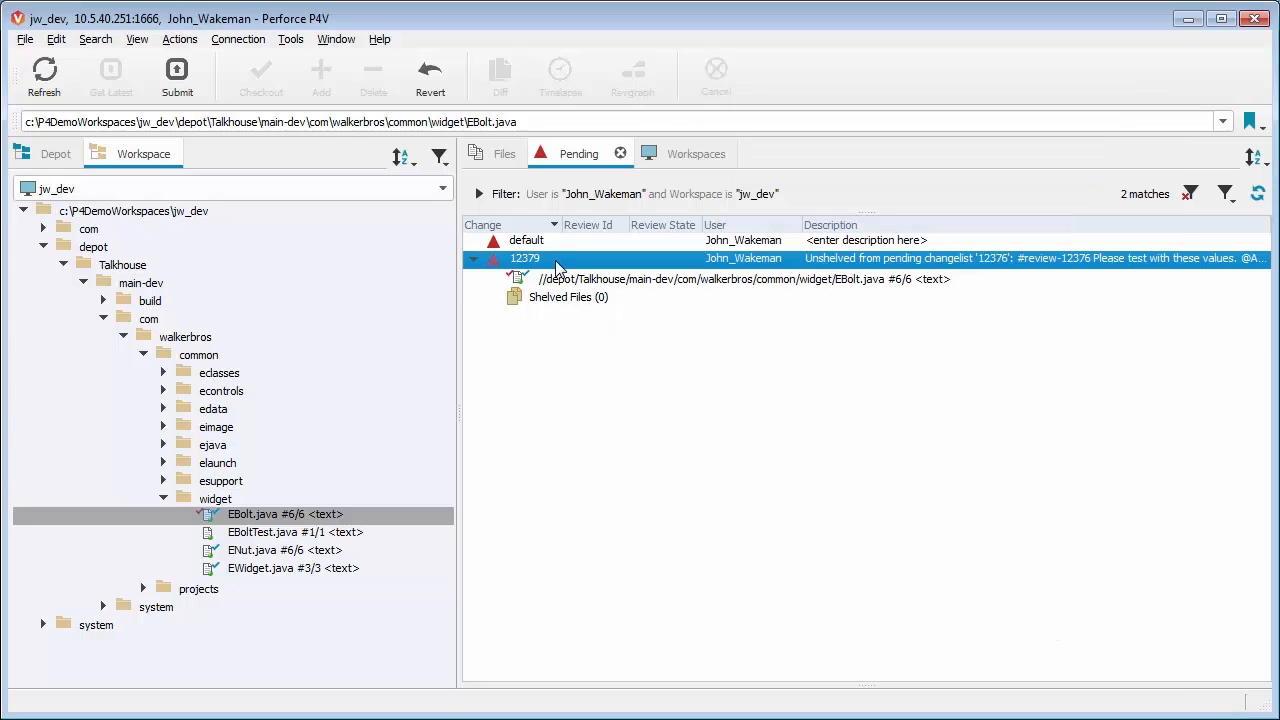
Shelve changelist 12379's EBolt.java to update review 12376.
right_click(524, 258)
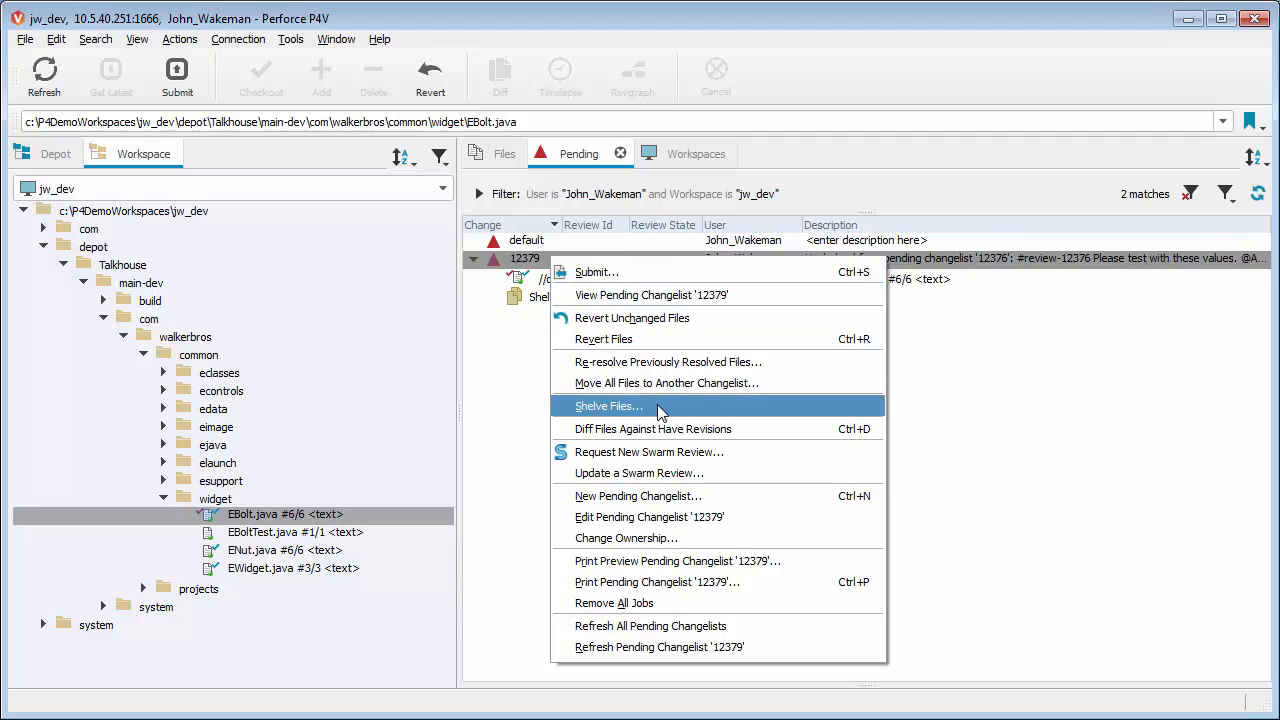
left_click(608, 404)
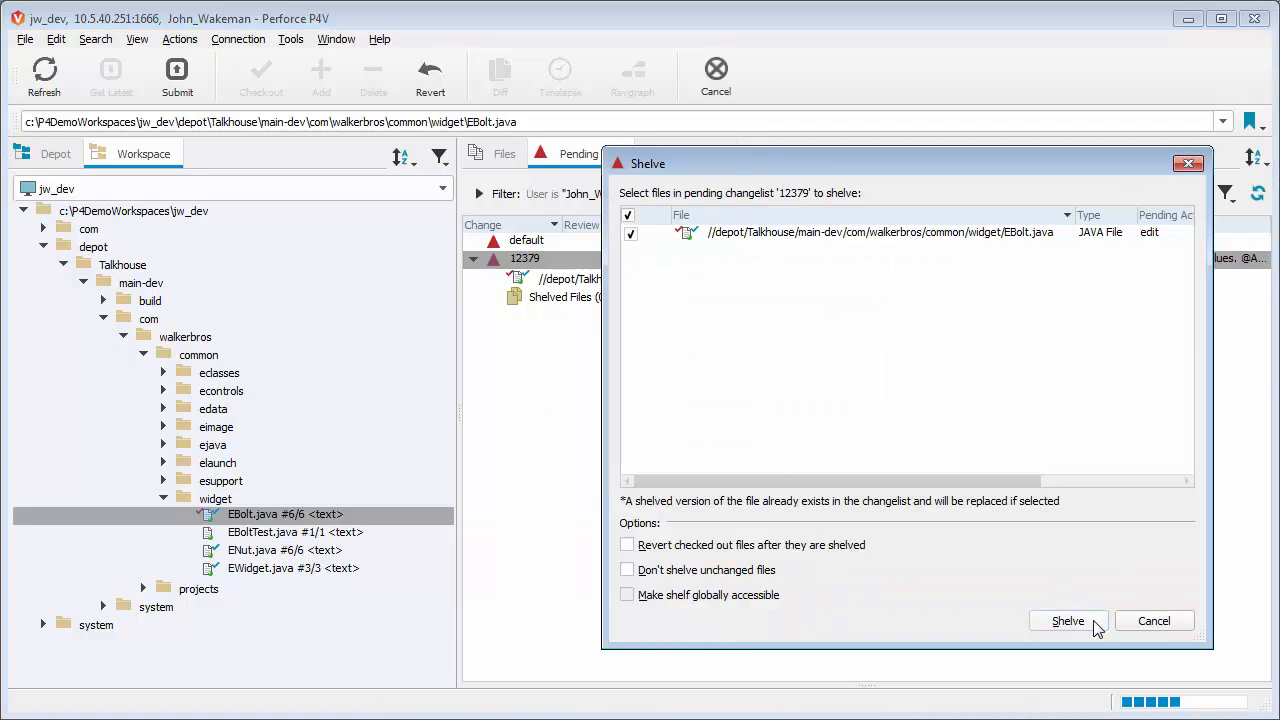
left_click(1068, 620)
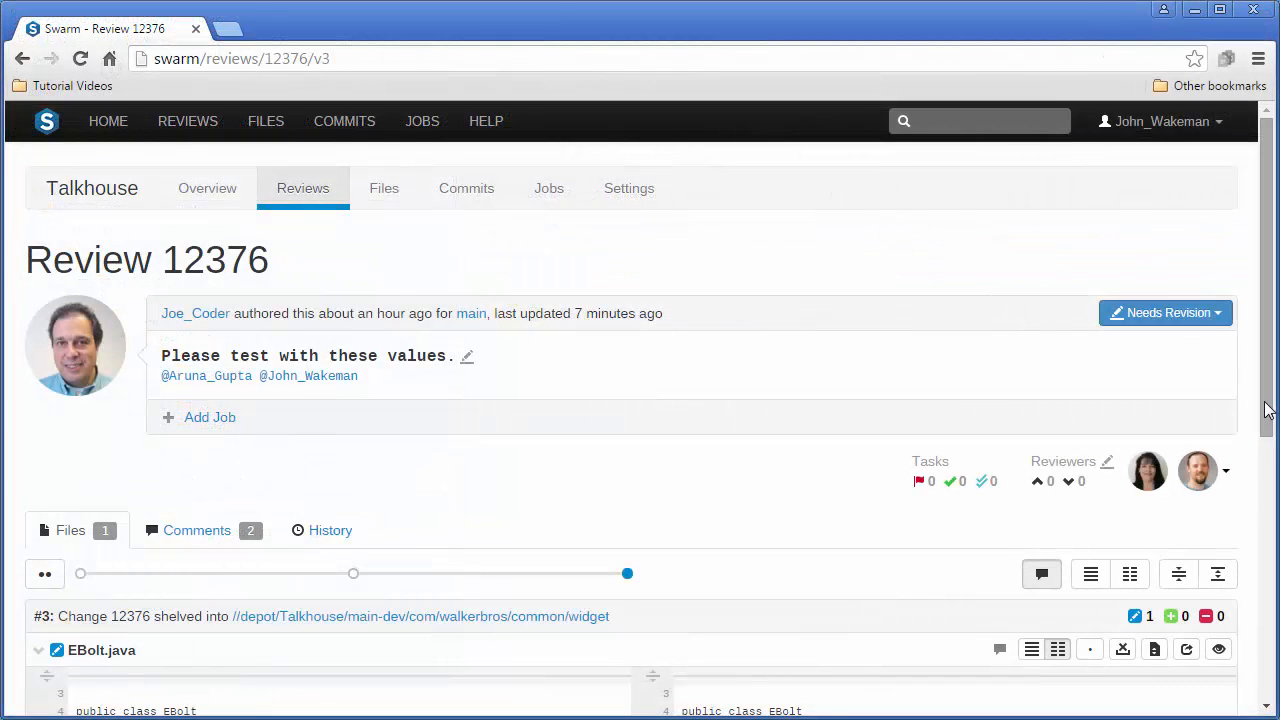
Compare review 12376 from version 1 against the latest version 3.
scroll("down", 3)
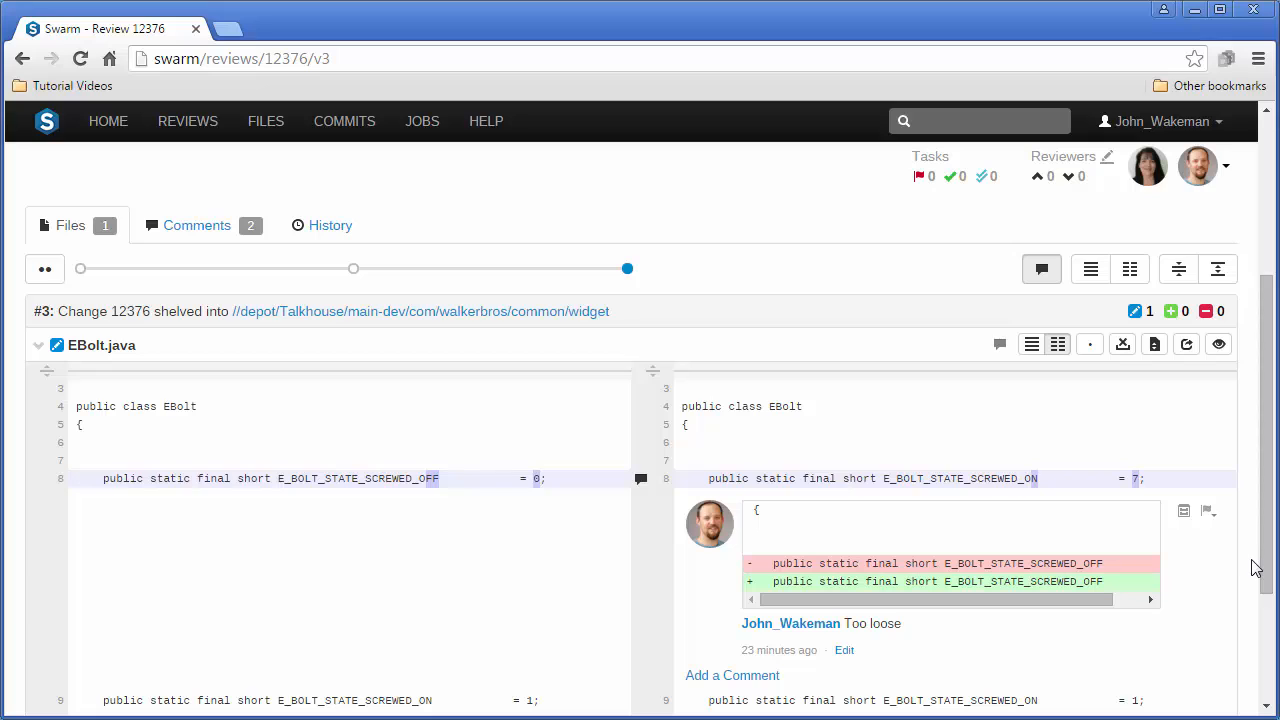
mouse_move(1040, 500)
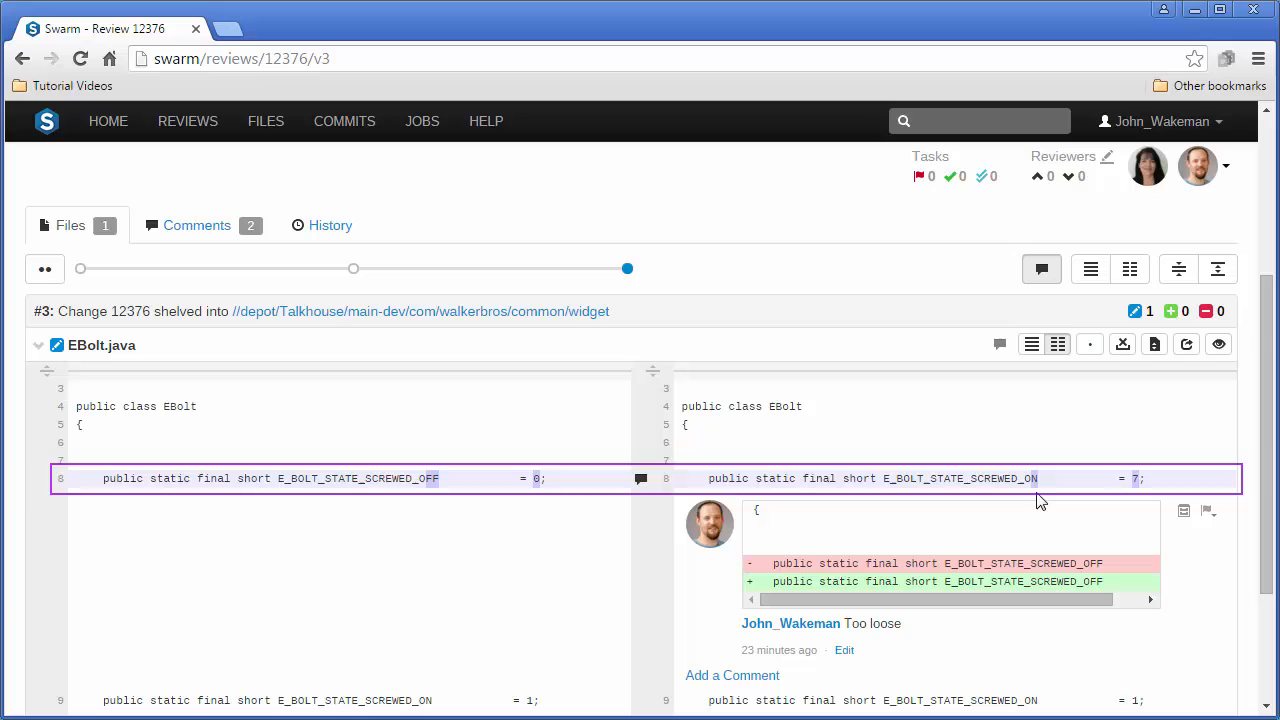
mouse_move(528, 368)
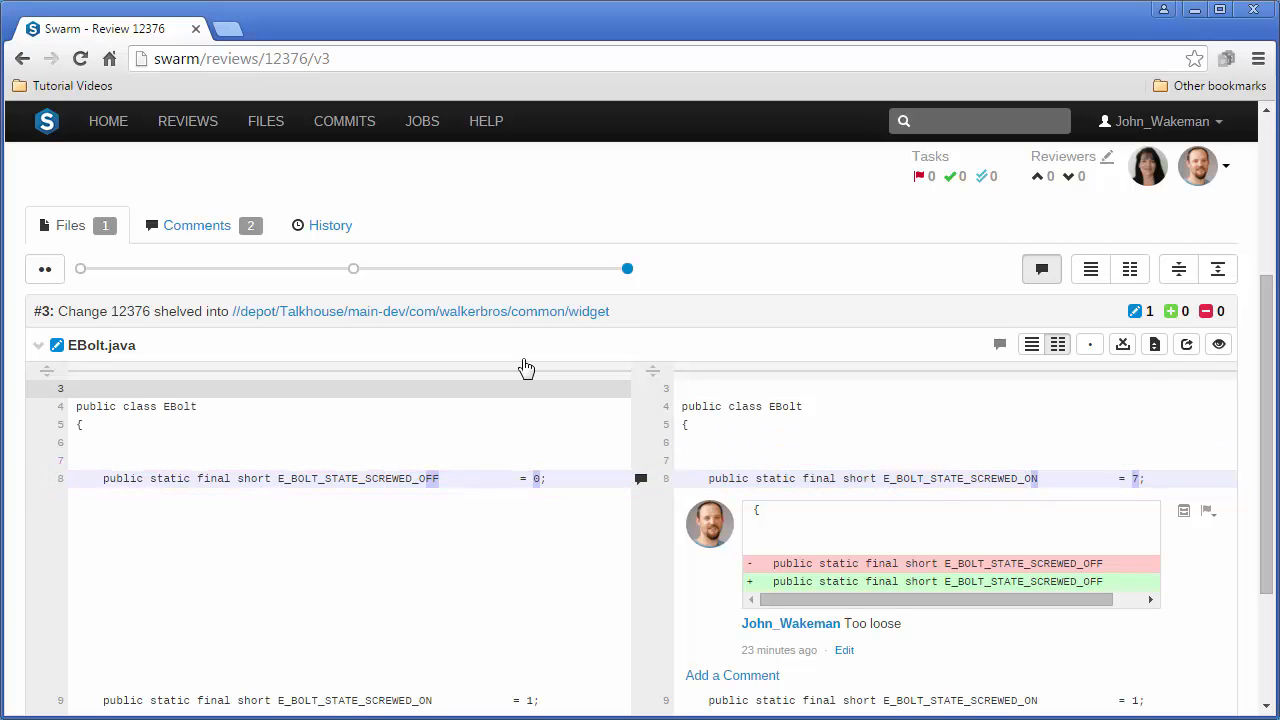
mouse_move(280, 292)
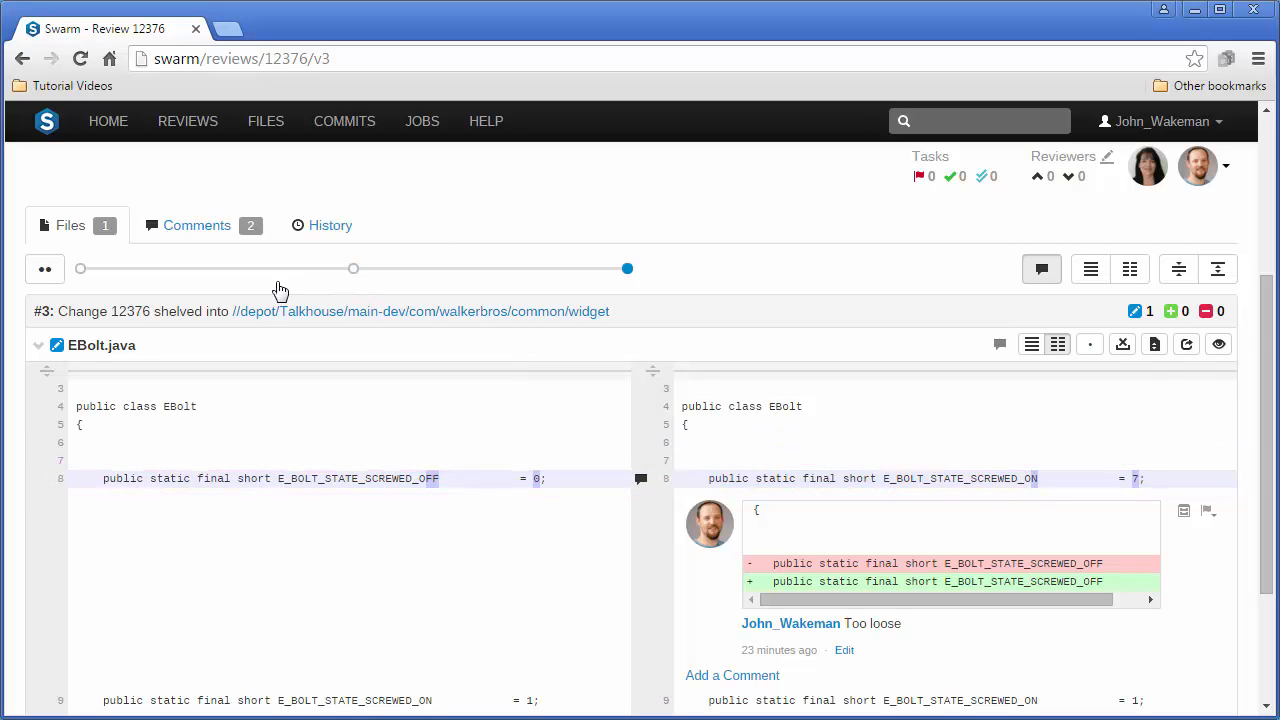
mouse_move(44, 270)
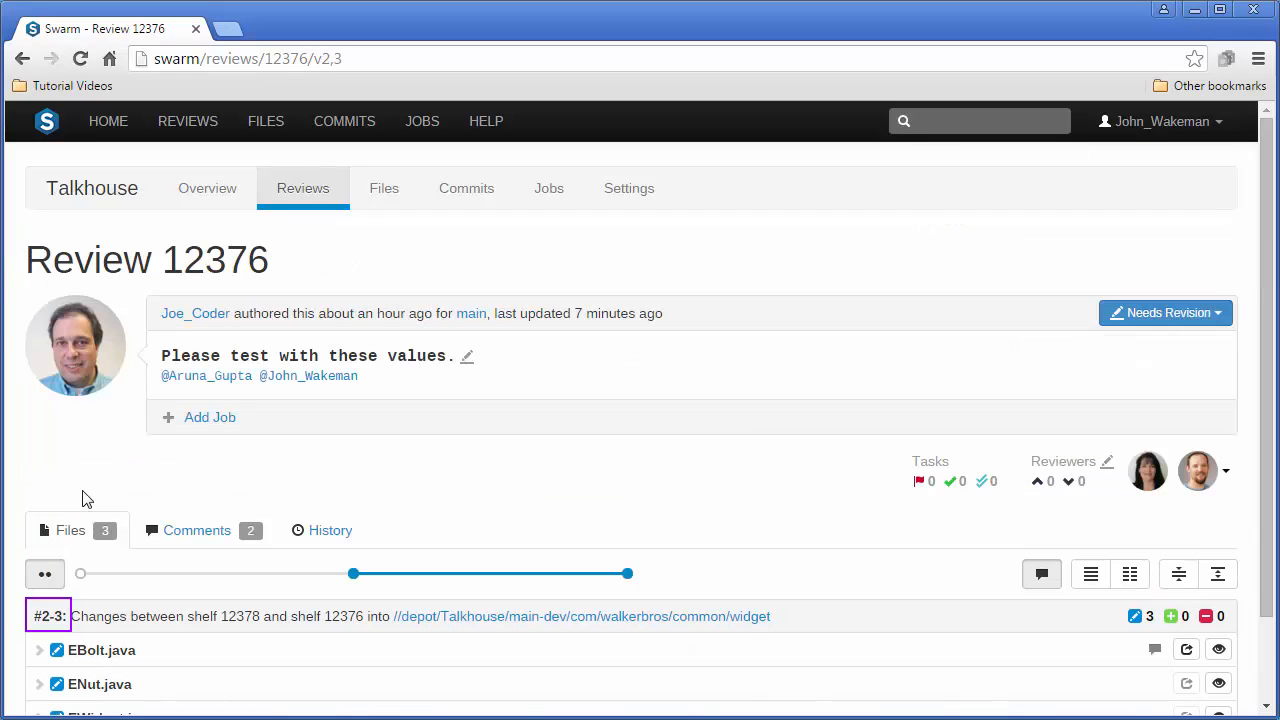
mouse_move(80, 572)
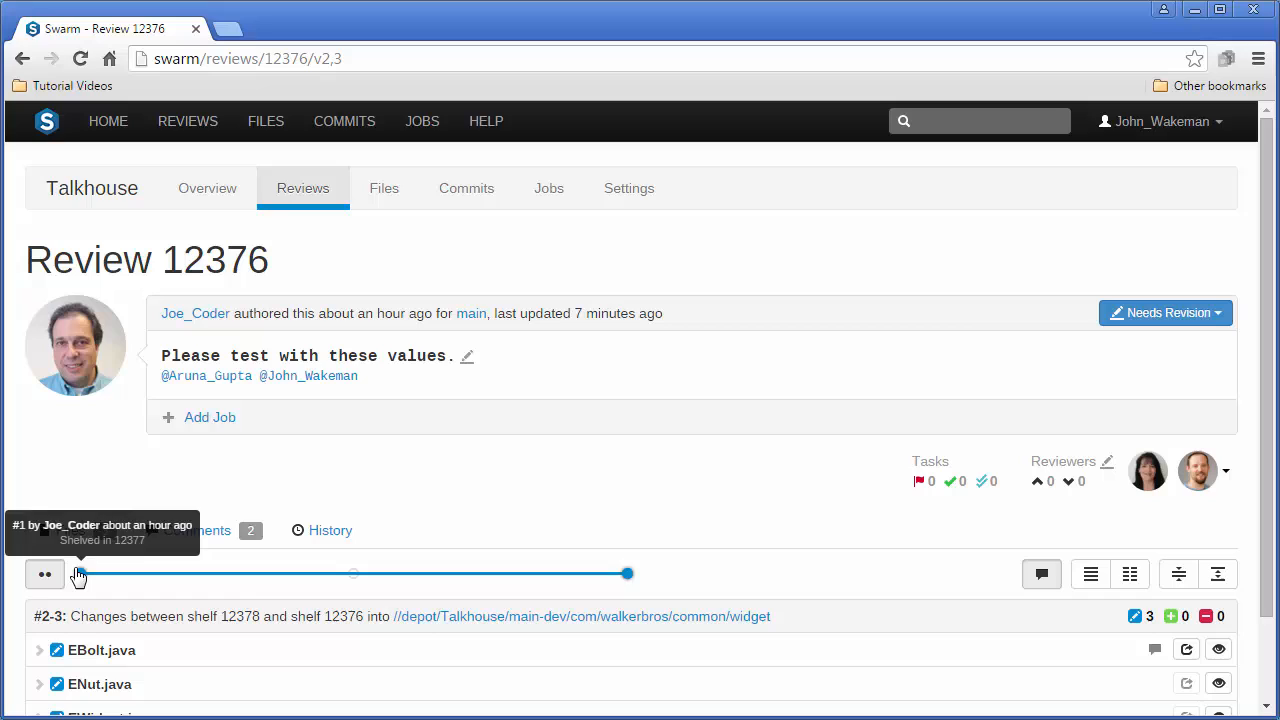
left_click(80, 572)
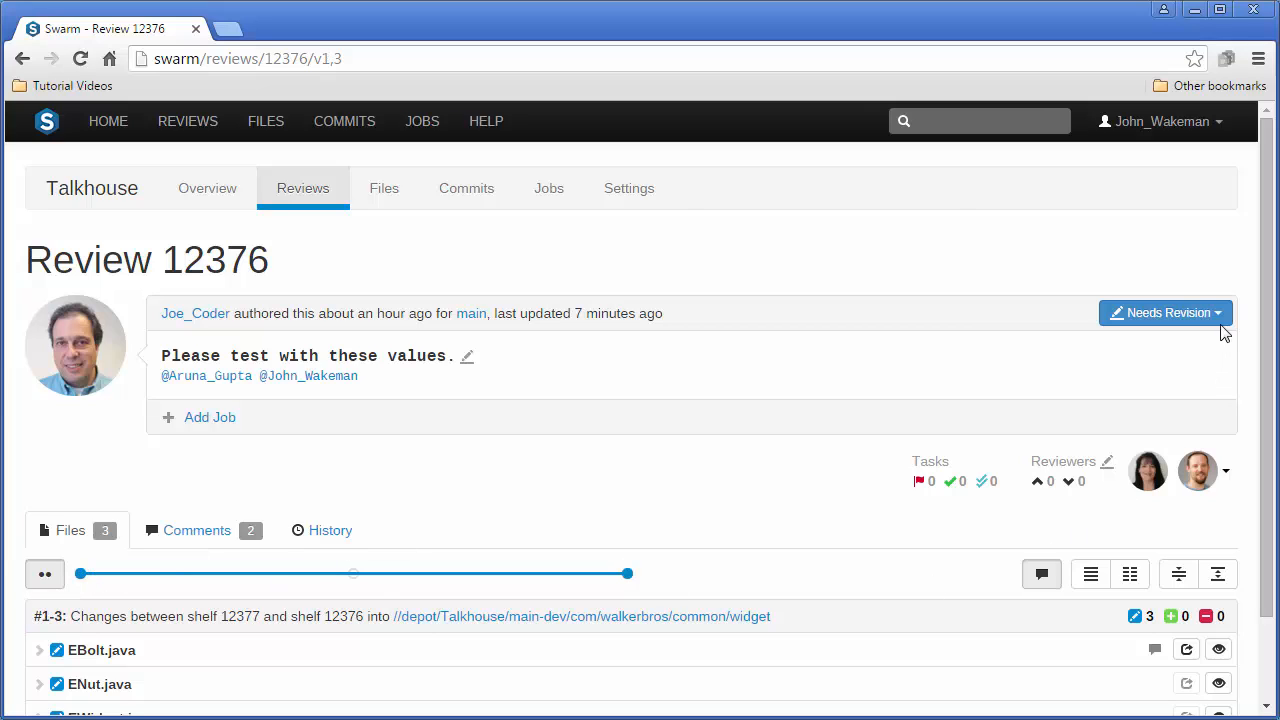
Move review 12376 from Needs Revision back to Needs Review with the comment 'Fixed variable'.
left_click(1220, 312)
type("F")
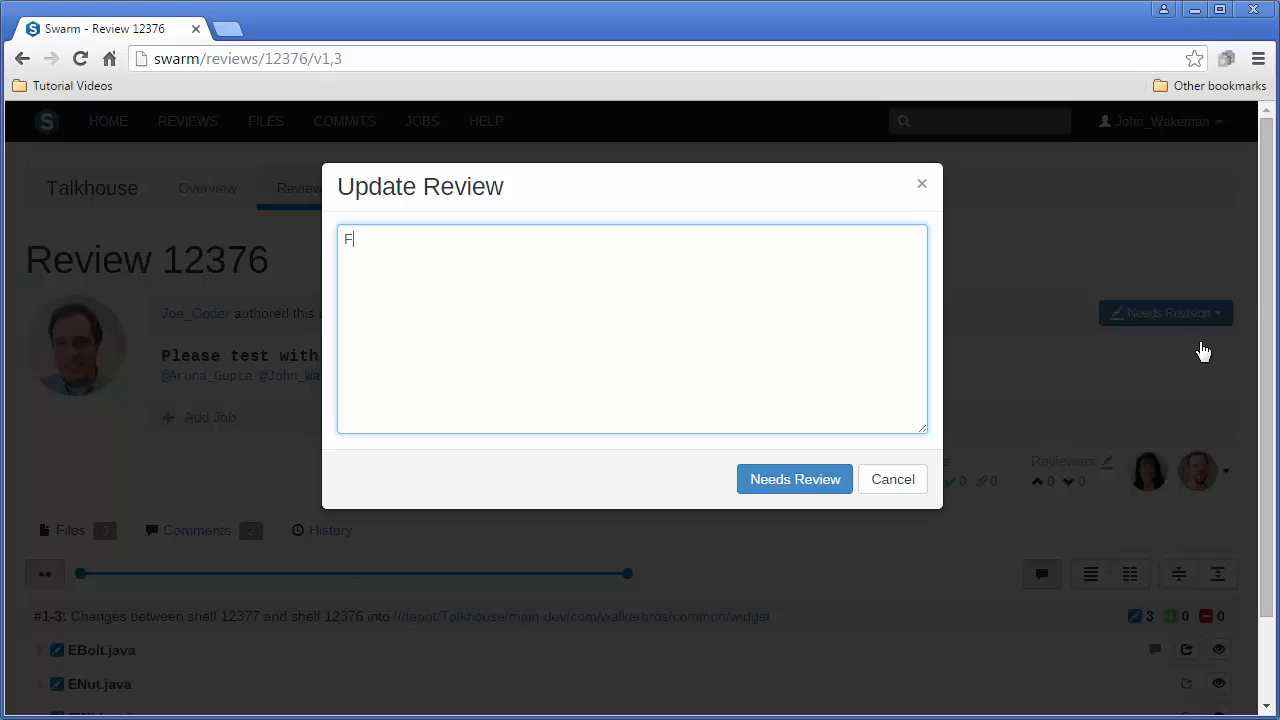
type("ixed variable")
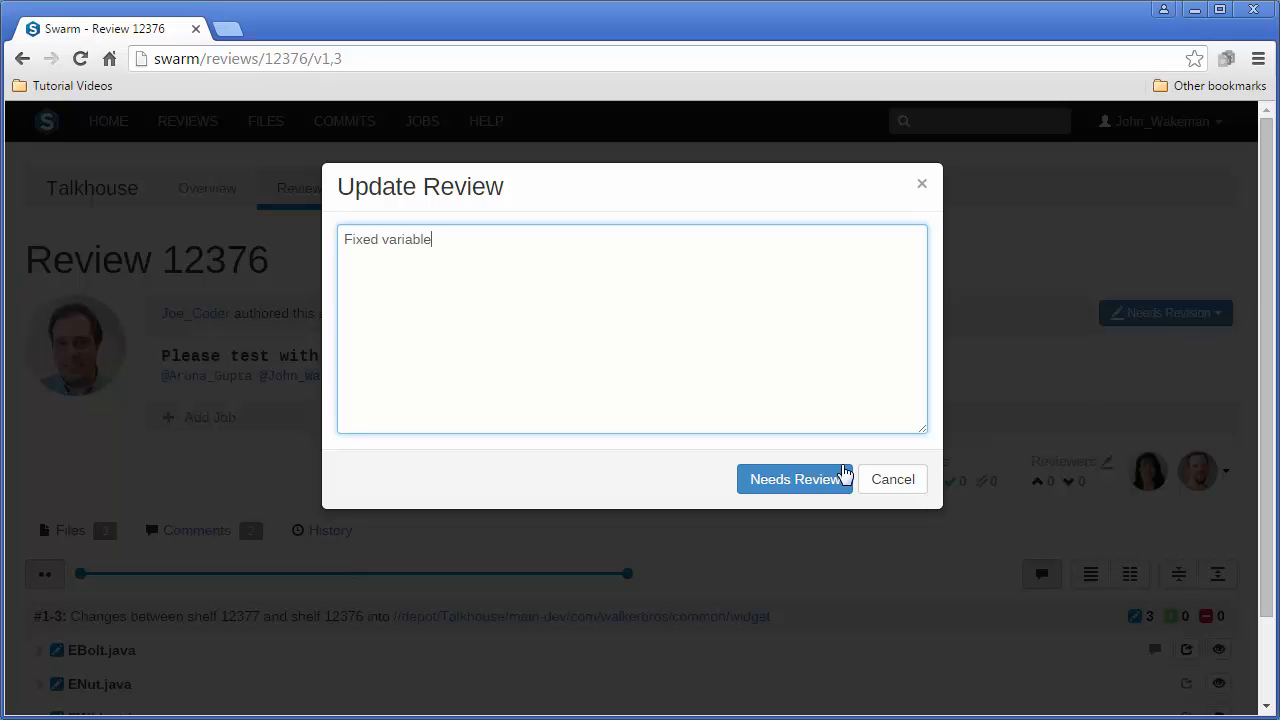
left_click(796, 480)
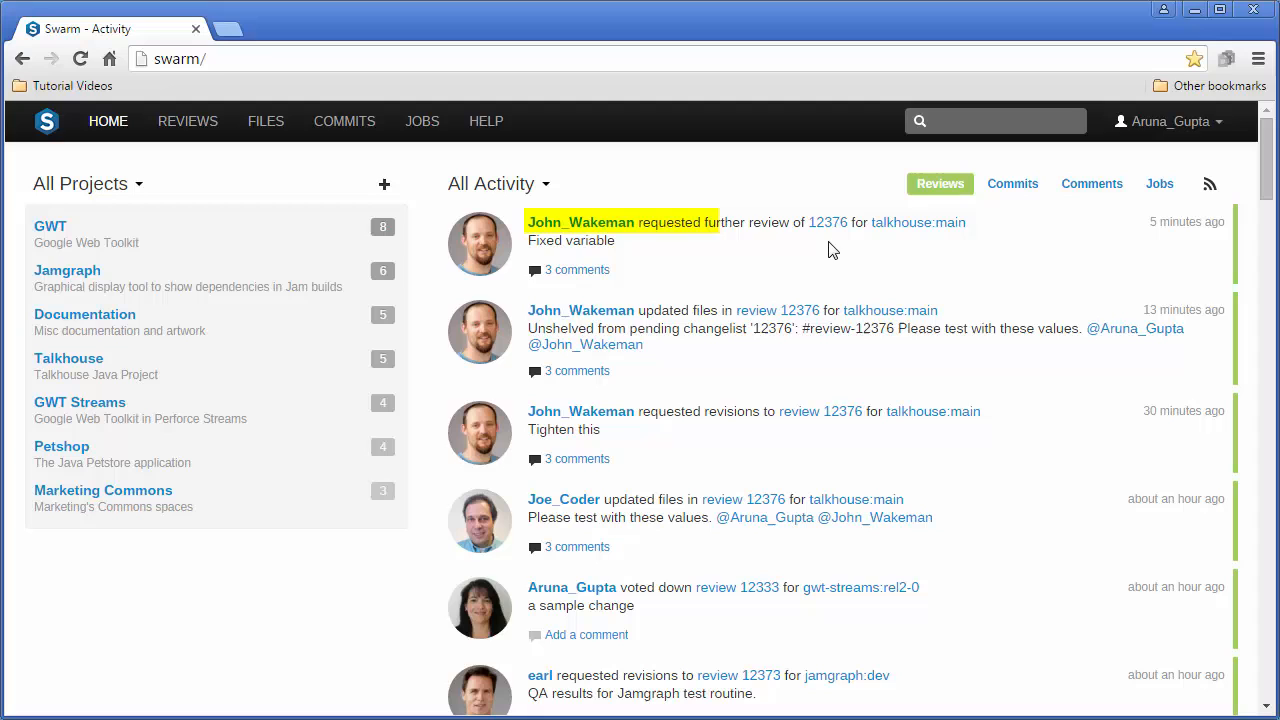
mouse_move(828, 222)
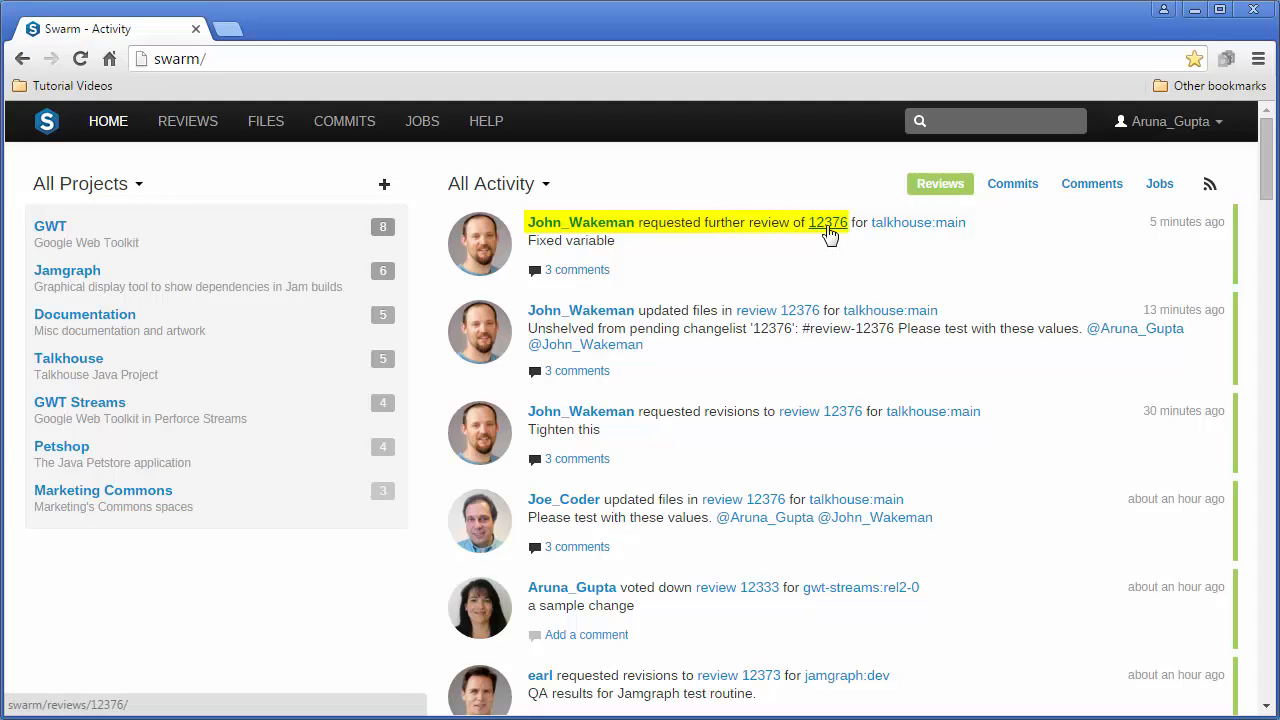
Reopen review 12376 from the activity feed and list its state options, including Approve and Commit.
left_click(828, 222)
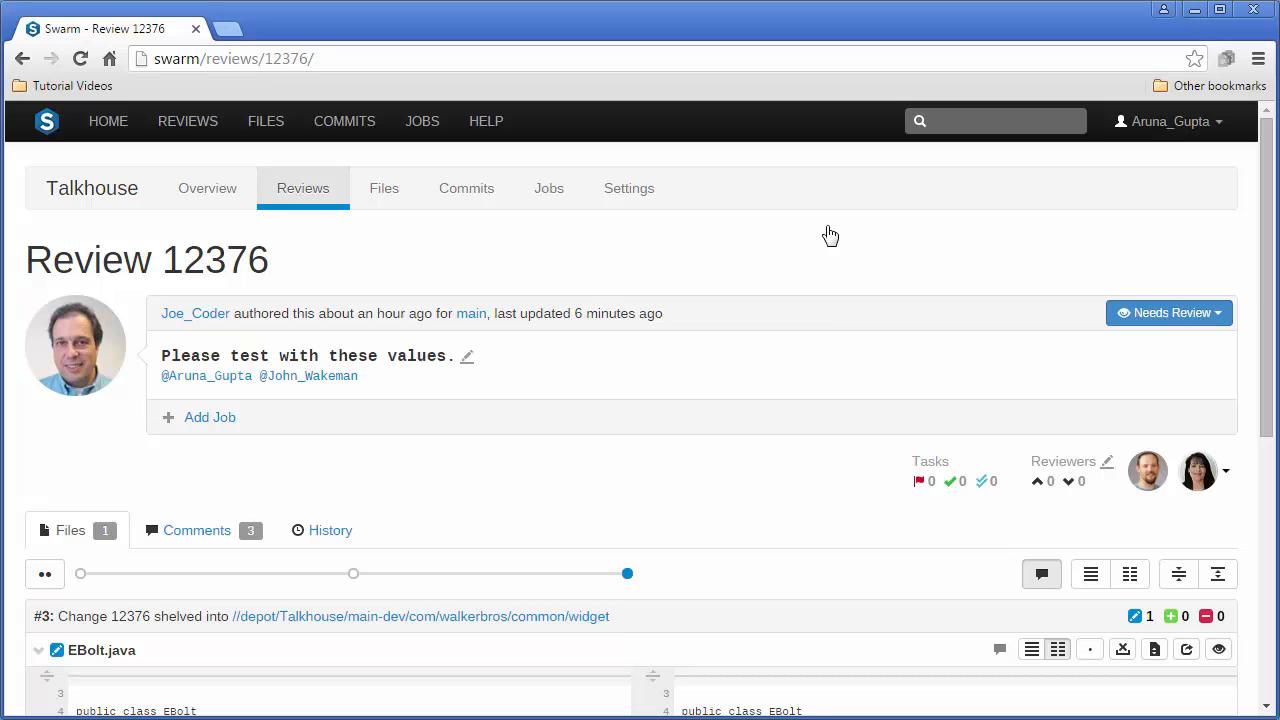
mouse_move(1204, 470)
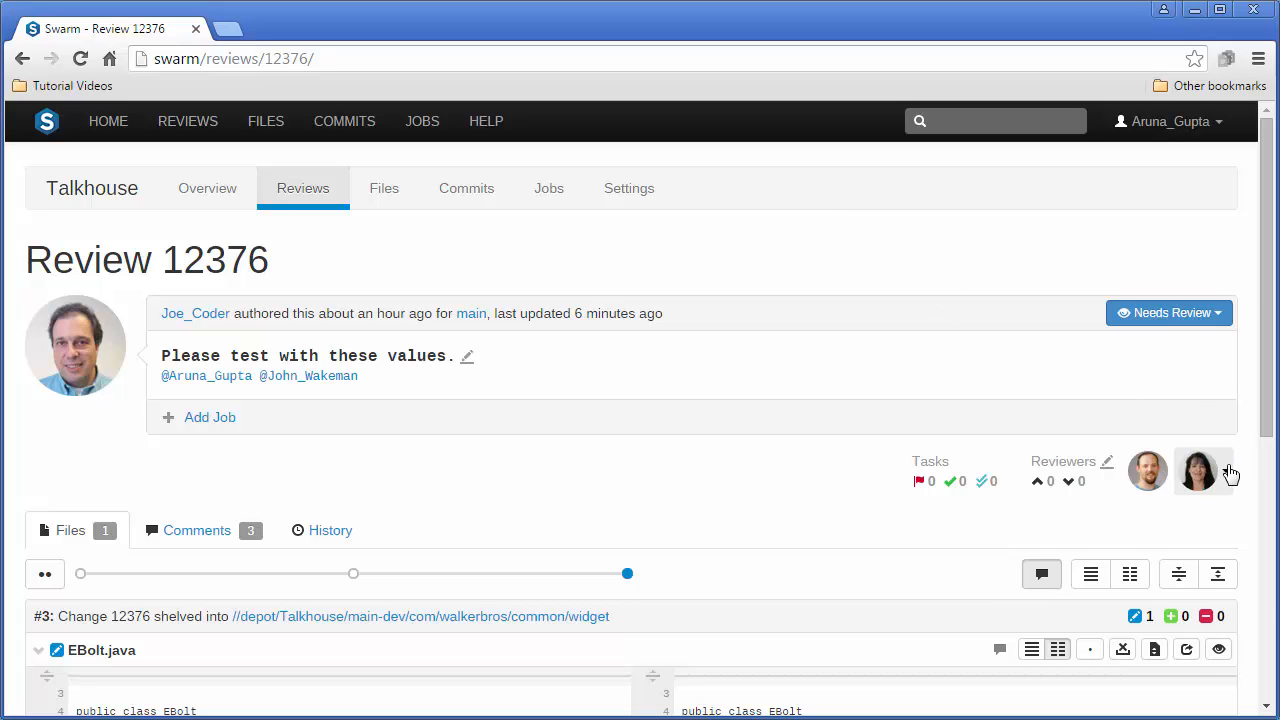
left_click(1224, 470)
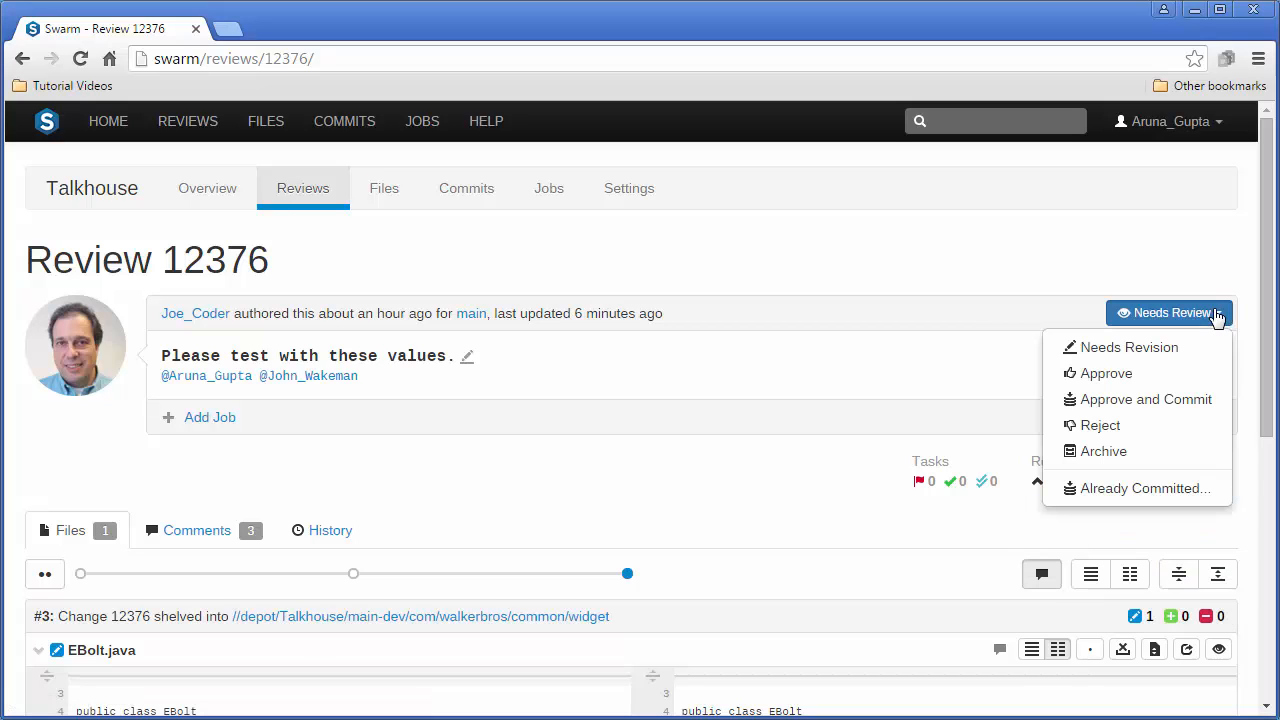
mouse_move(1144, 400)
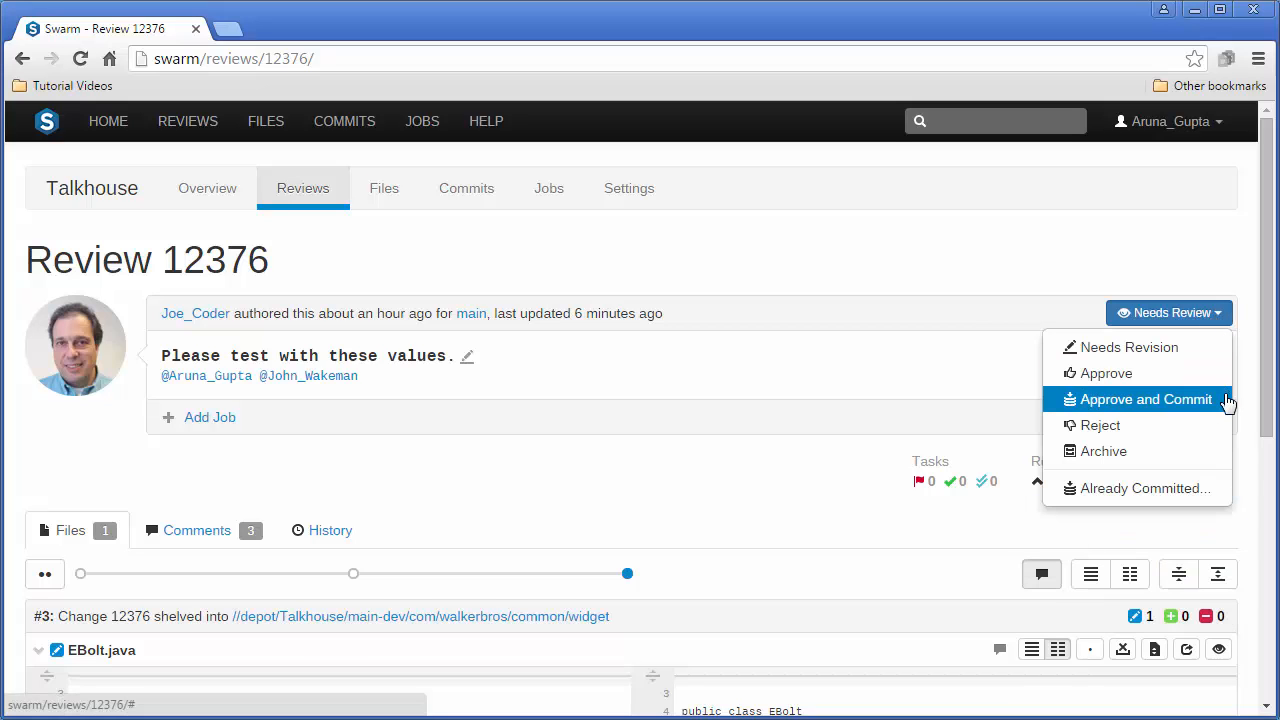